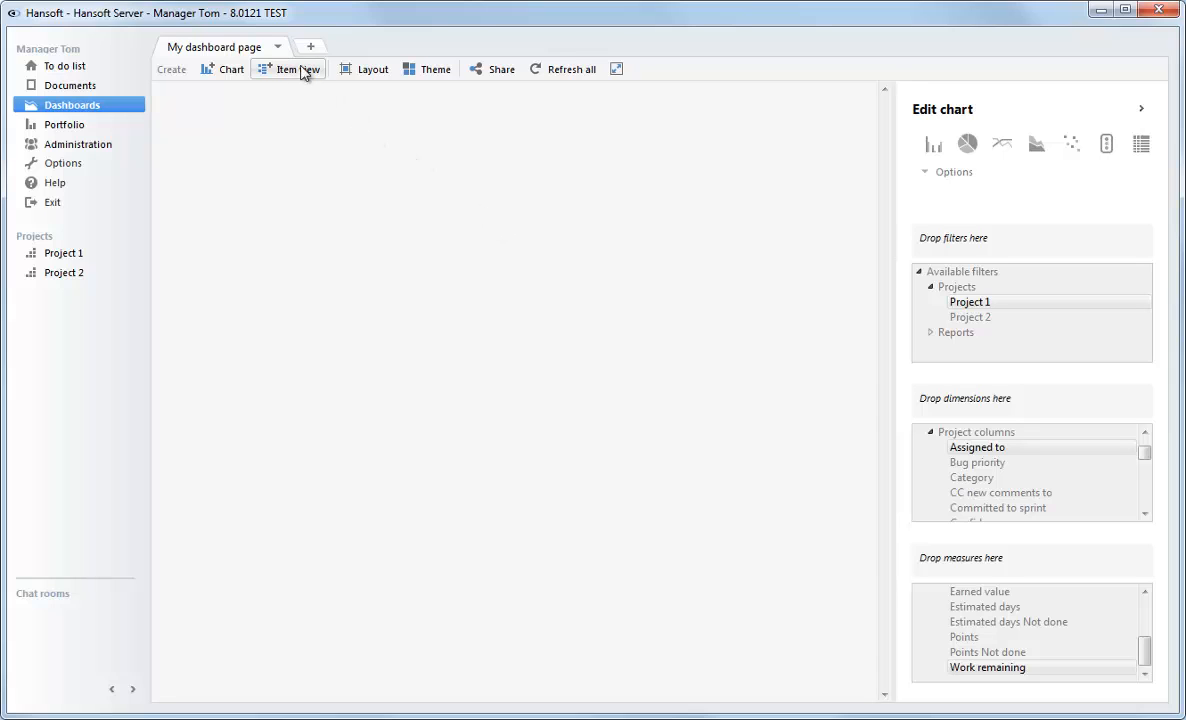
- Create a new dashboard page titled 'My page'
click(311, 47)
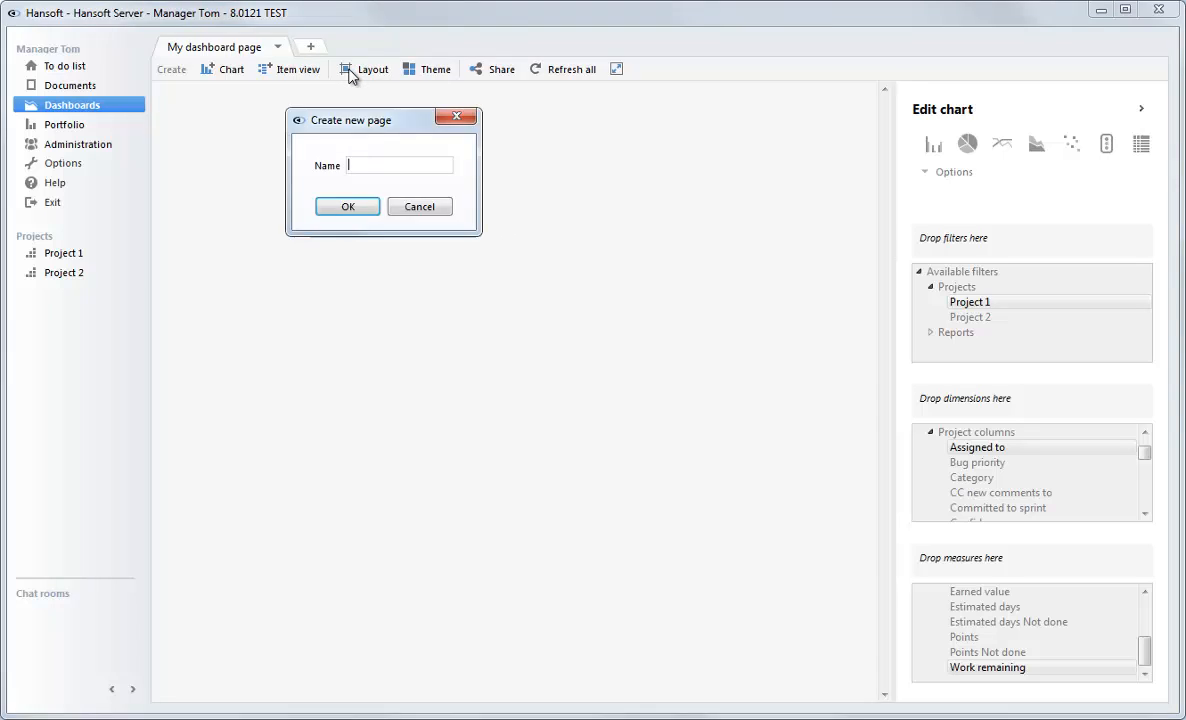
text(My p)
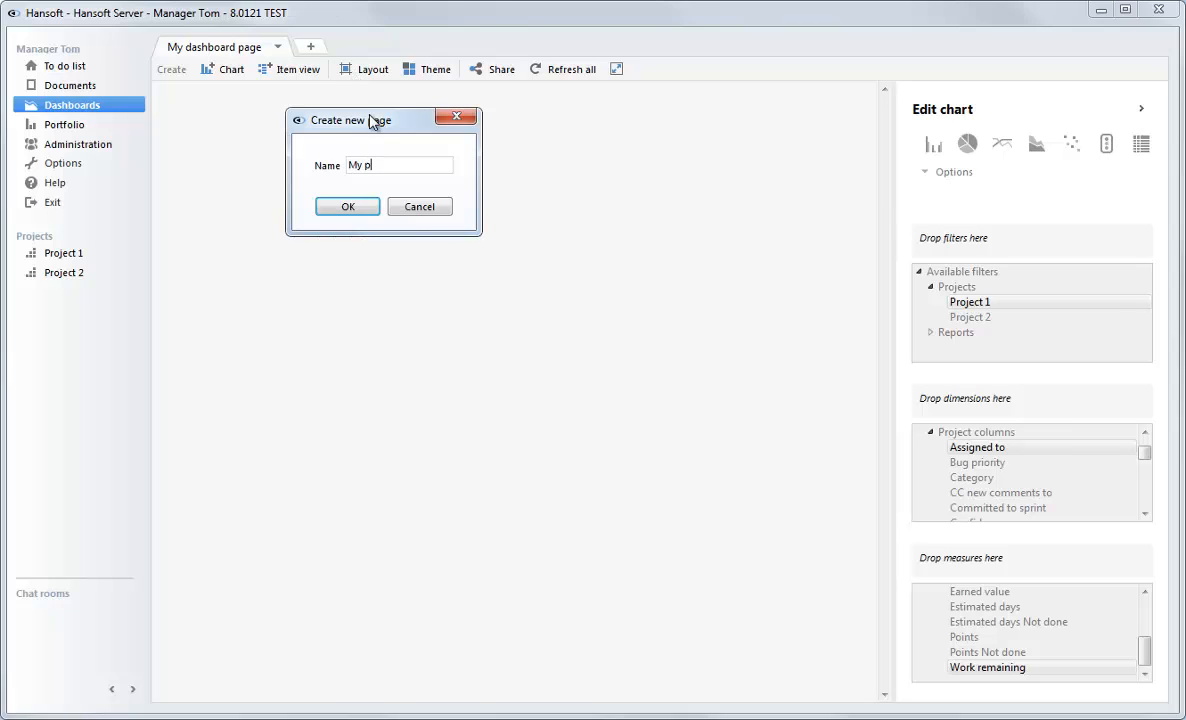
click(347, 206)
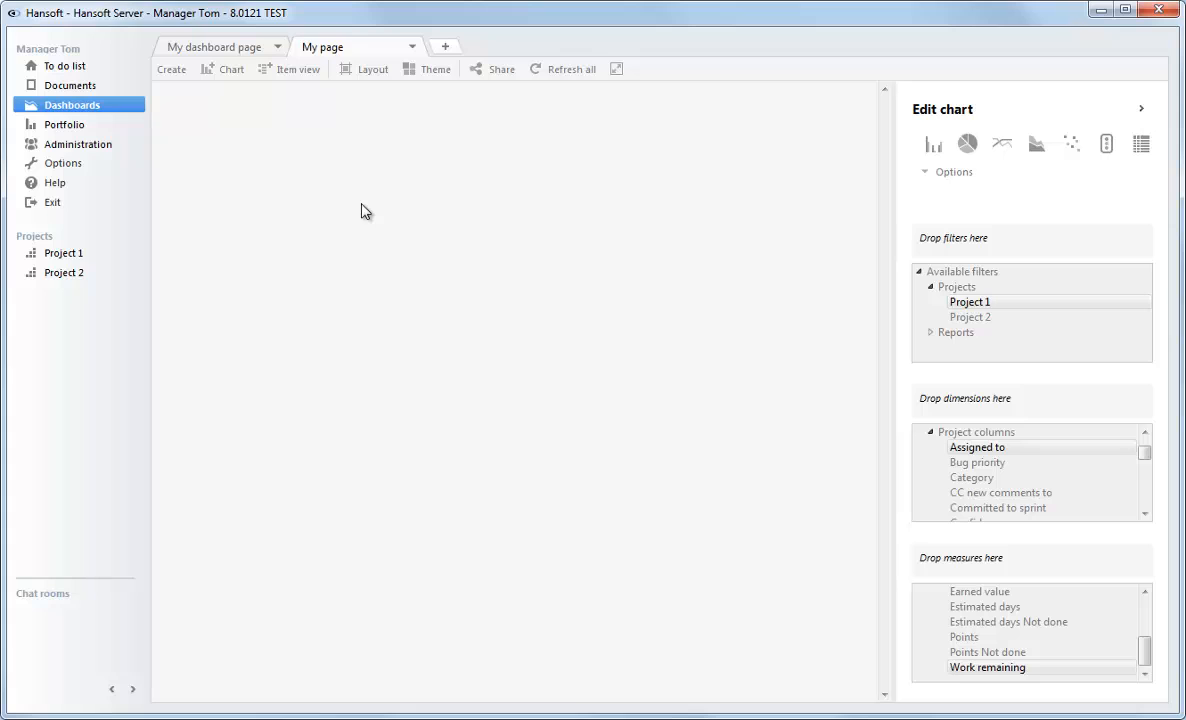
mouse_move(501, 69)
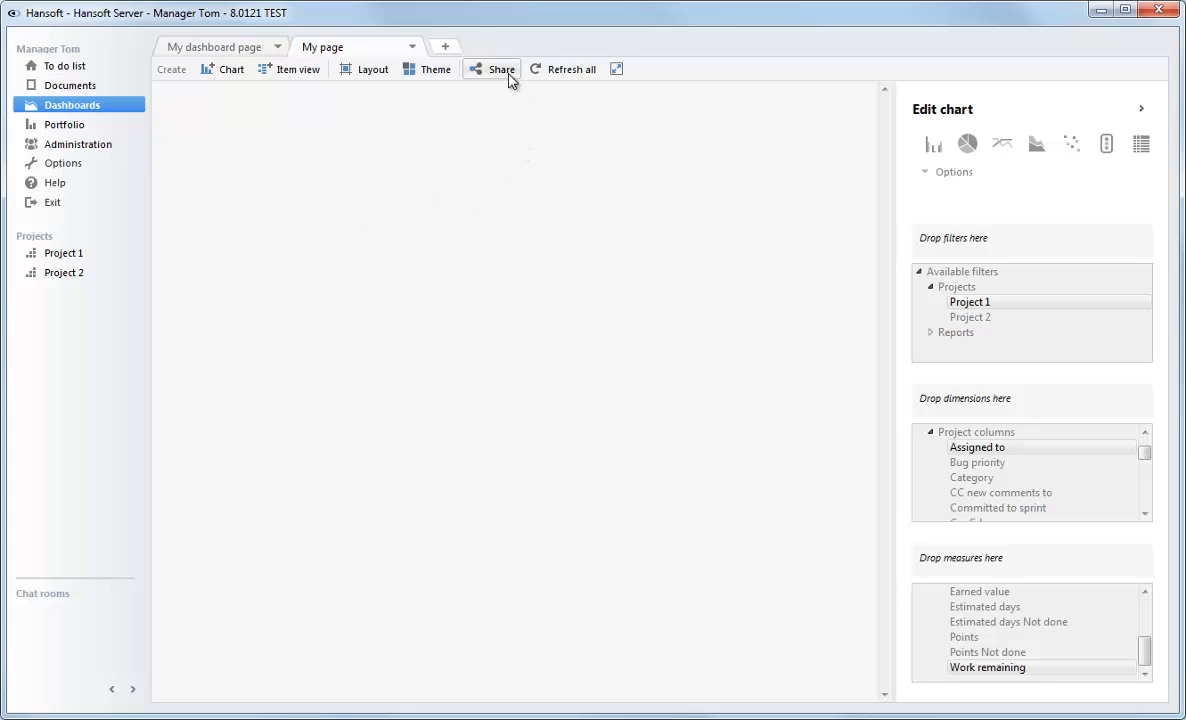
click(501, 69)
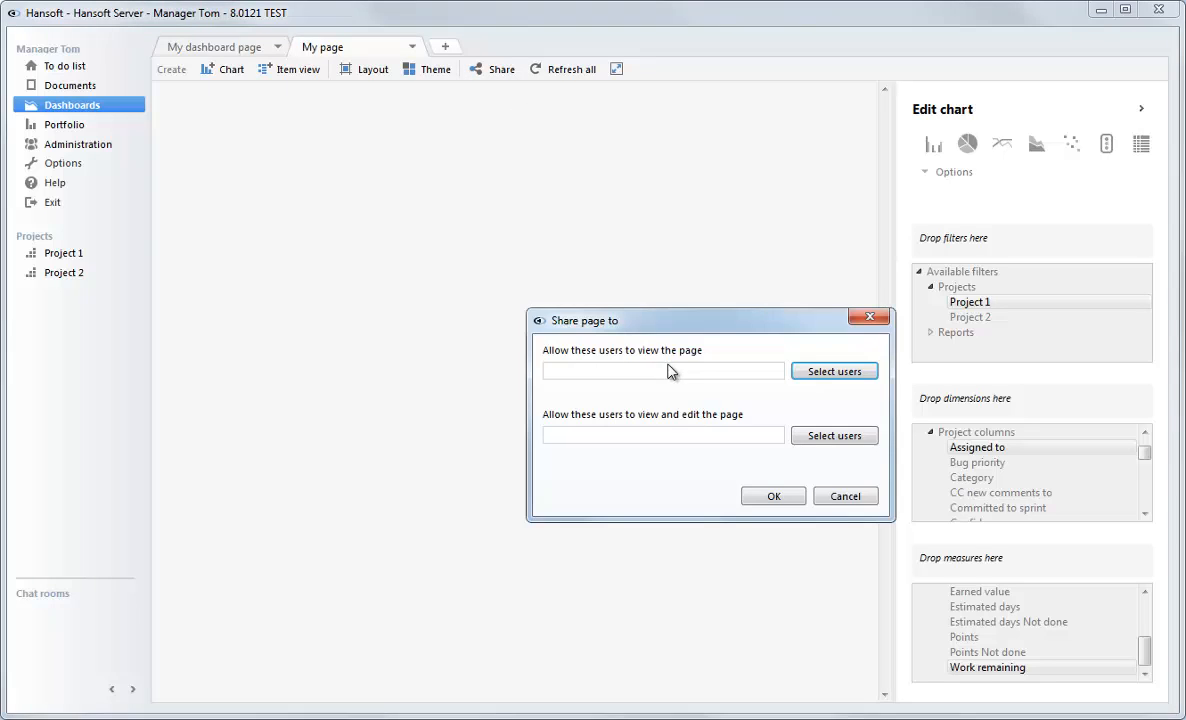
click(834, 371)
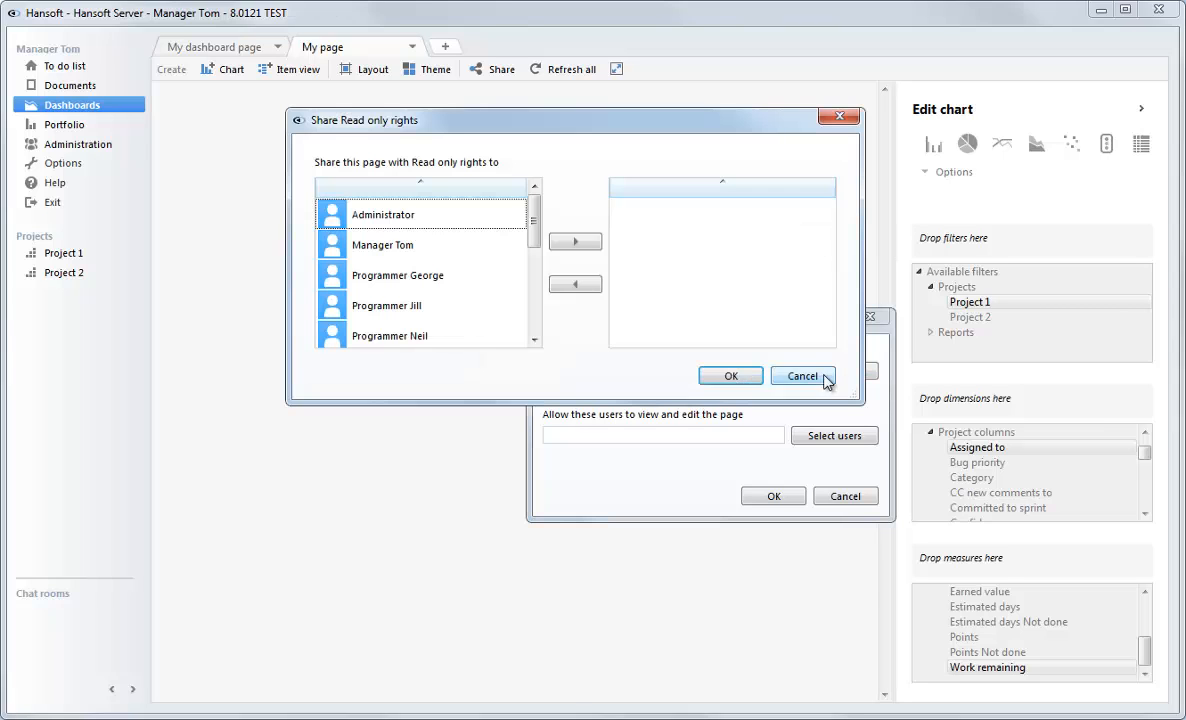
mouse_move(655, 343)
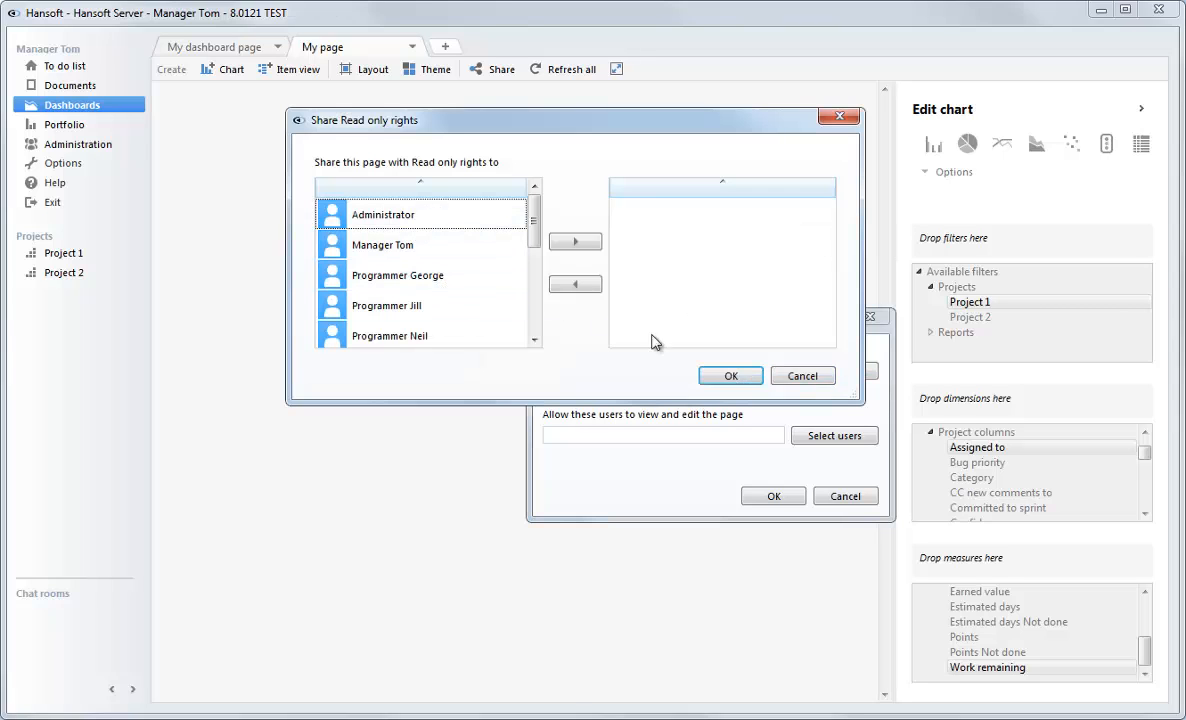
click(802, 375)
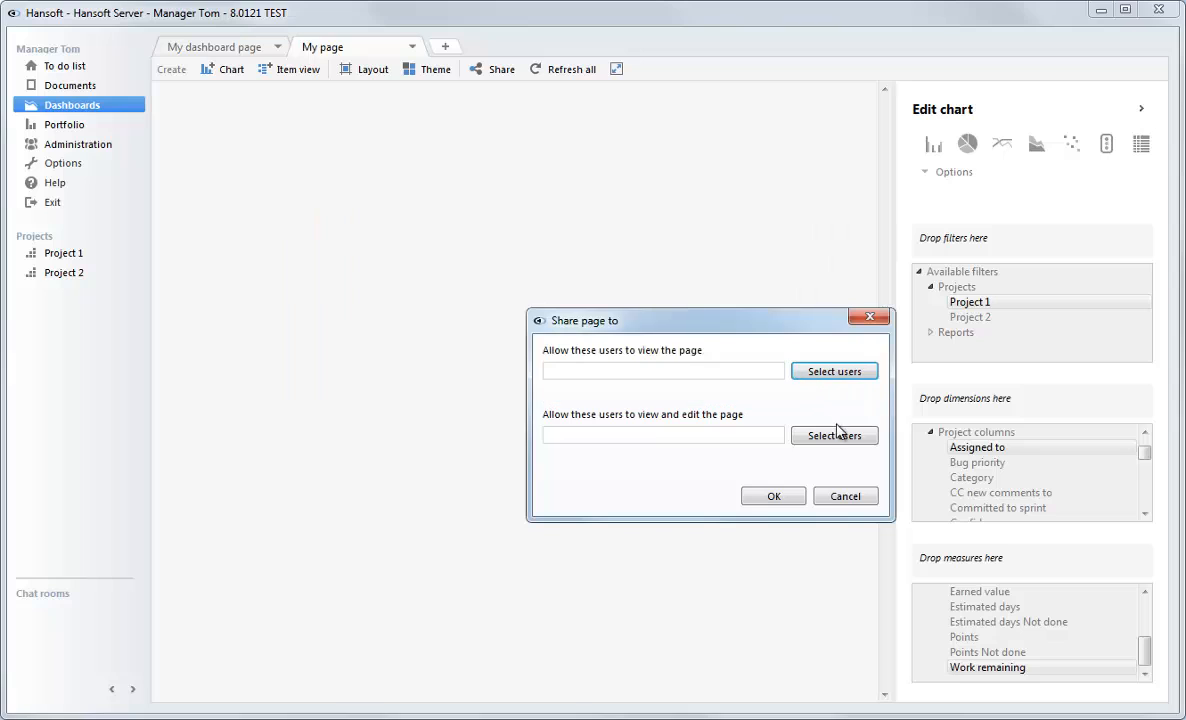
click(834, 435)
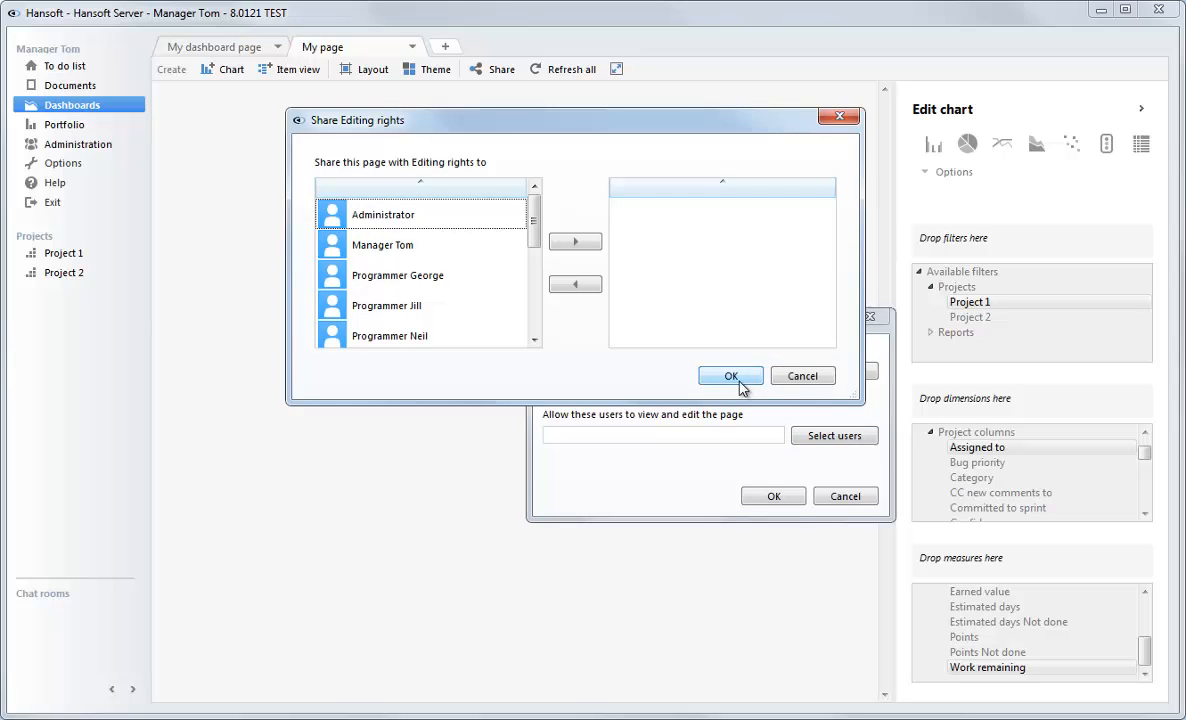
mouse_move(802, 376)
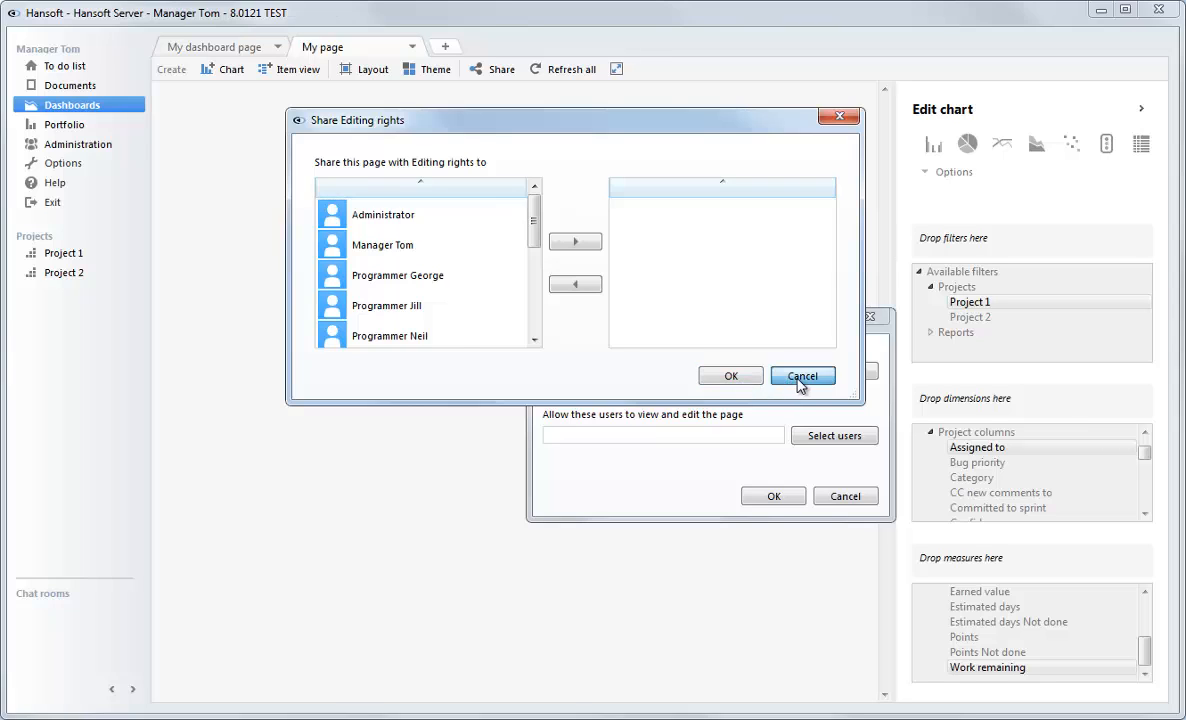
click(803, 376)
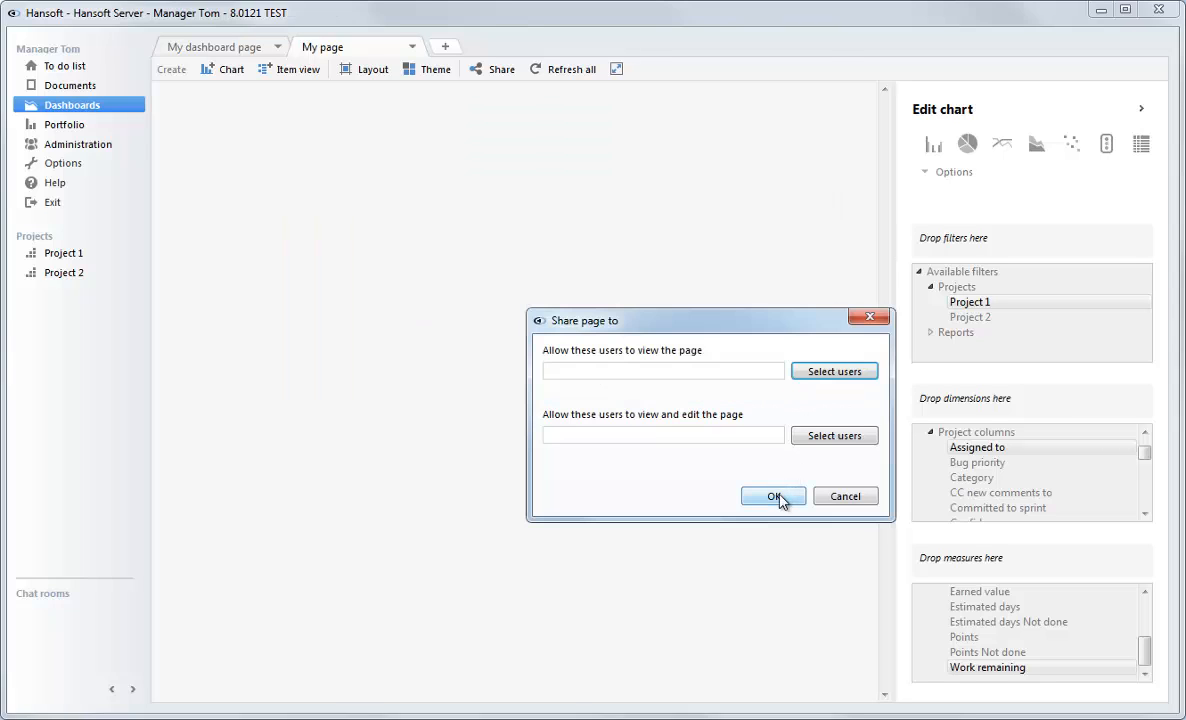
click(773, 496)
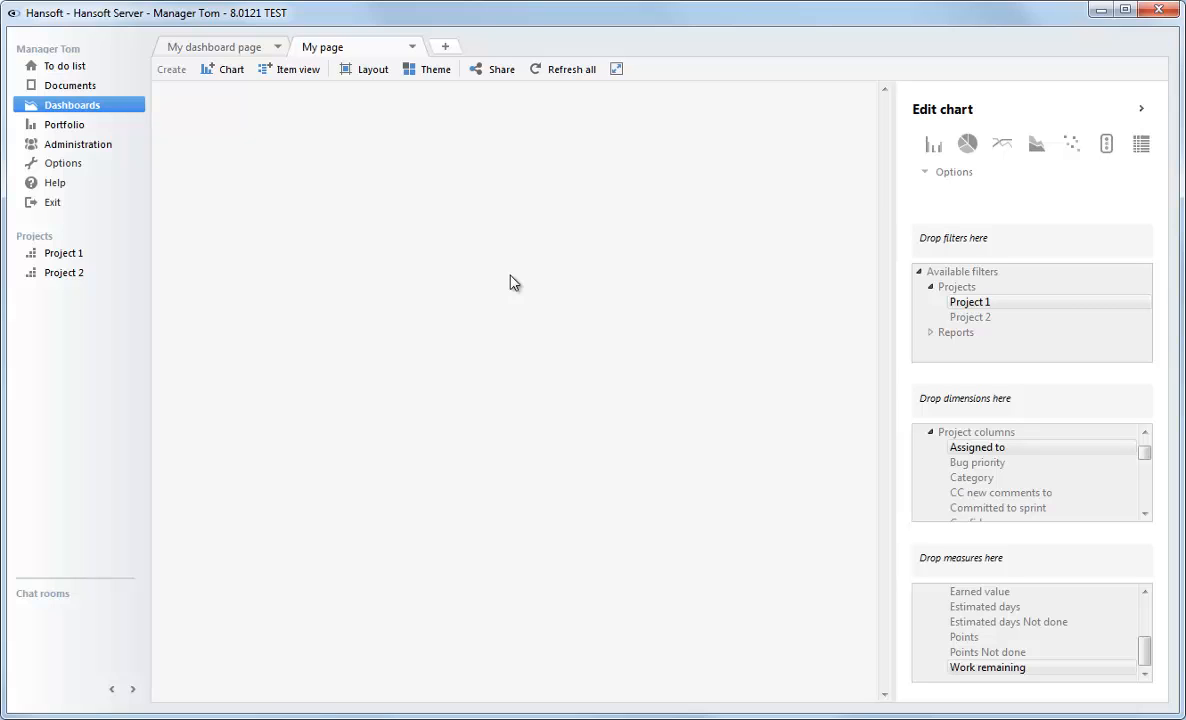
- Insert a new chart on My page and widen it via Layout
click(231, 69)
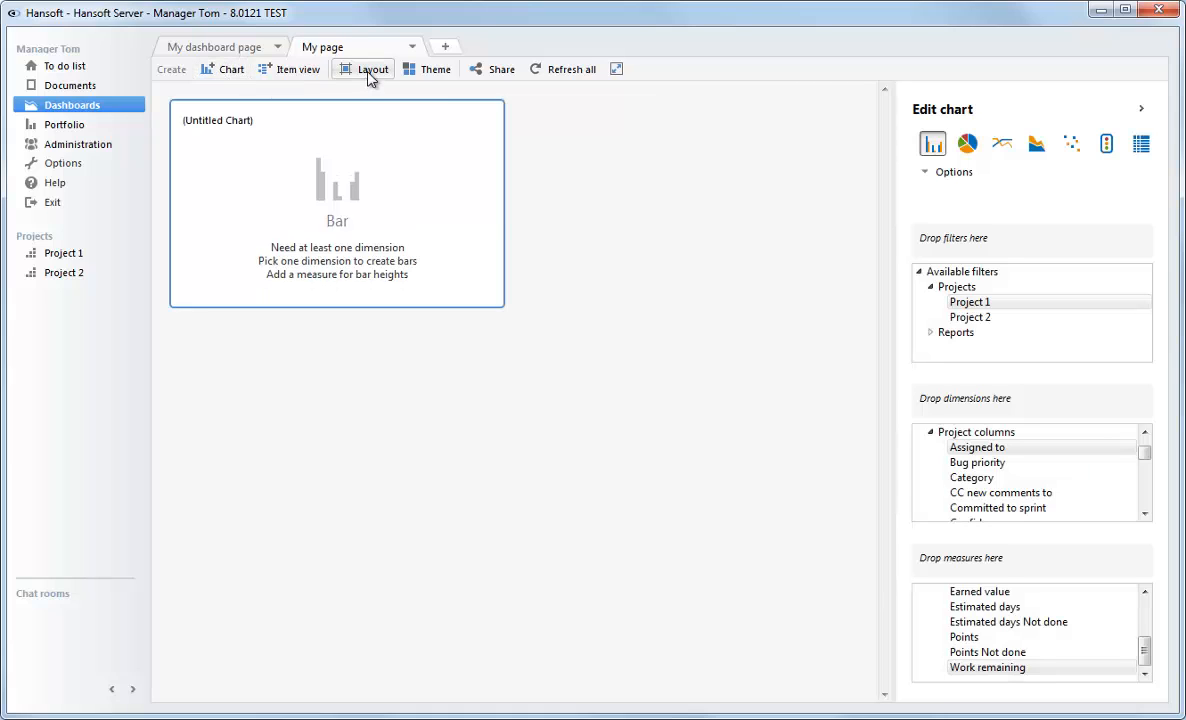
click(372, 69)
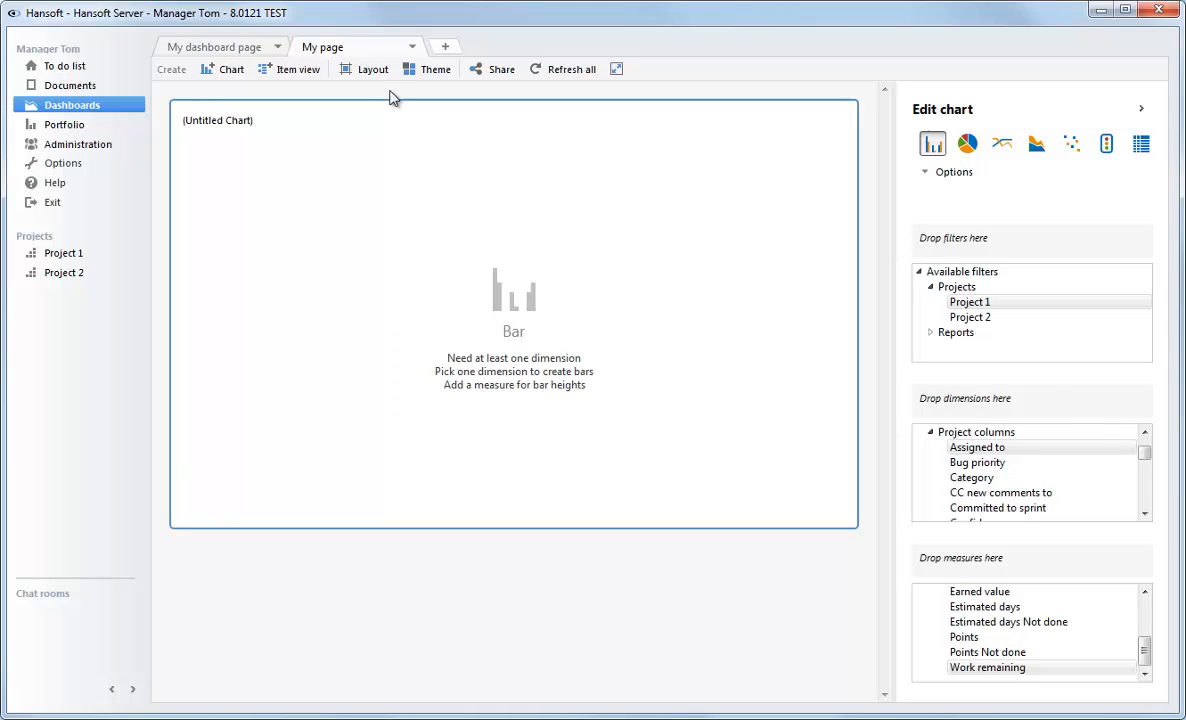
mouse_move(408, 180)
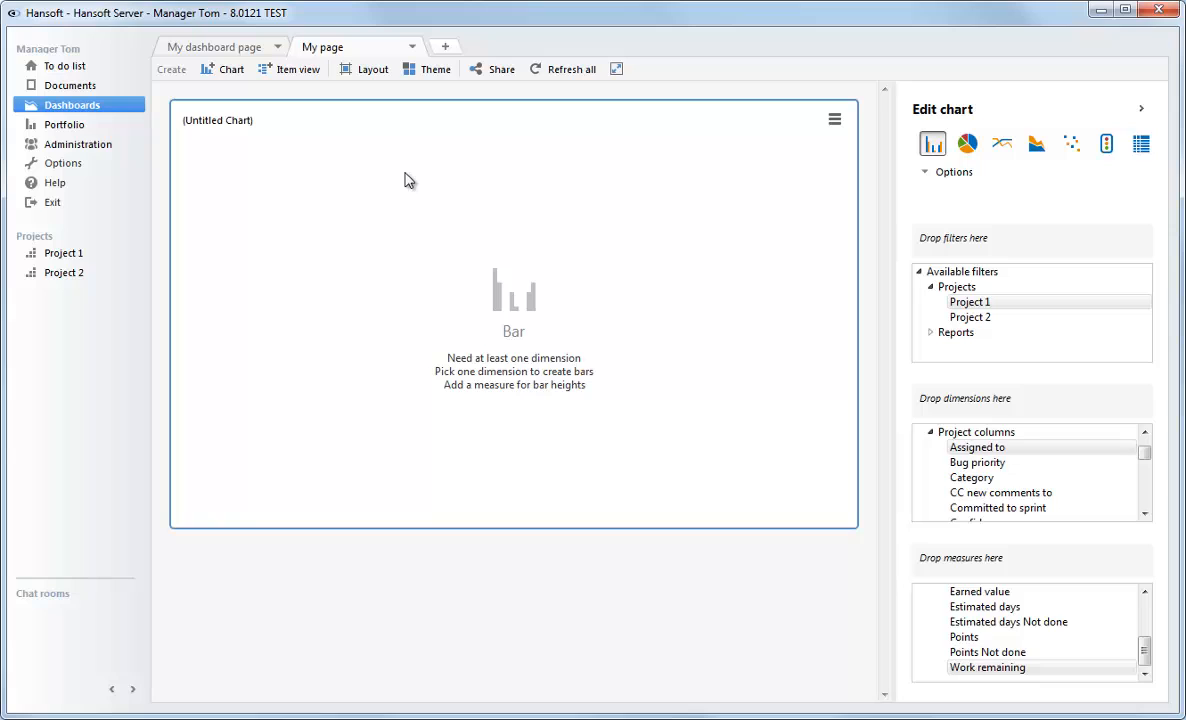
mouse_move(443, 180)
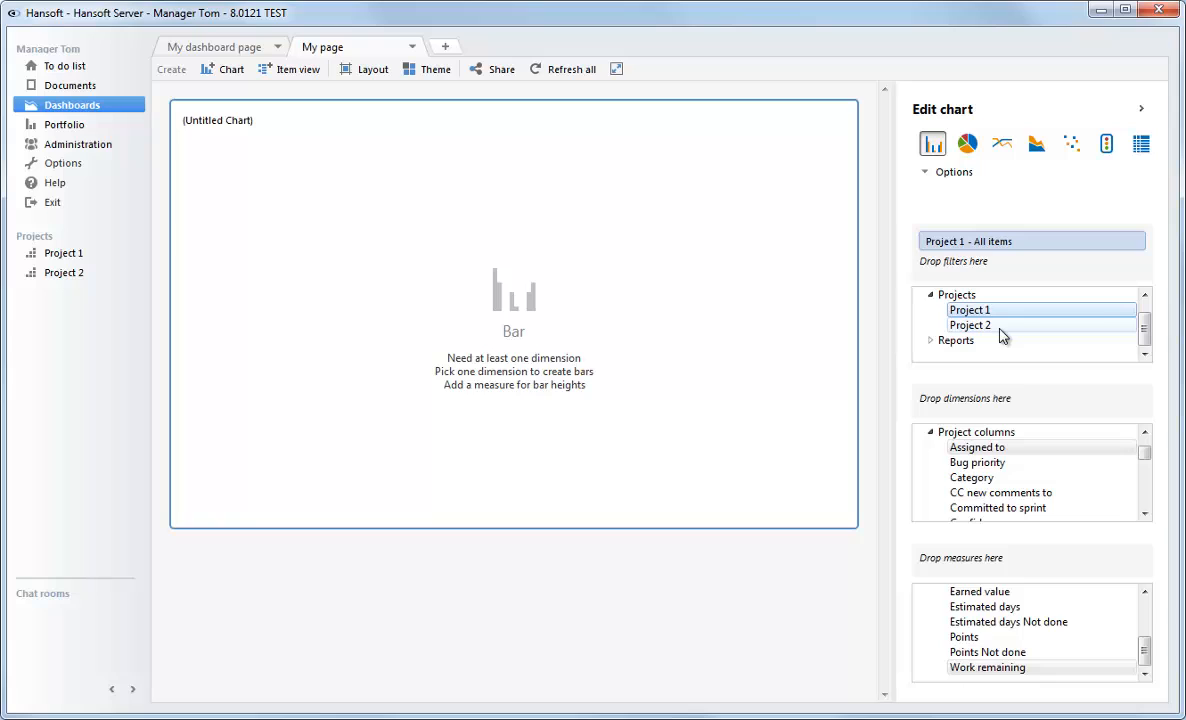
mouse_move(1014, 428)
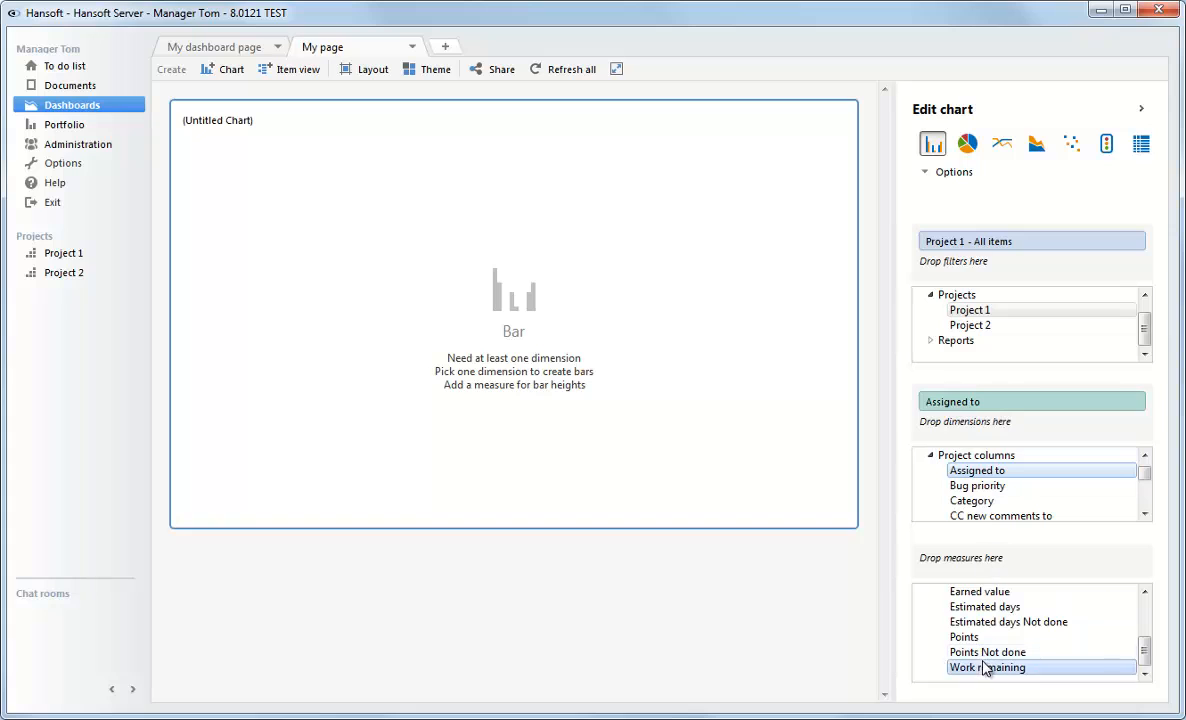
- Scroll through the Edit chart measures list
scroll(up, 3)
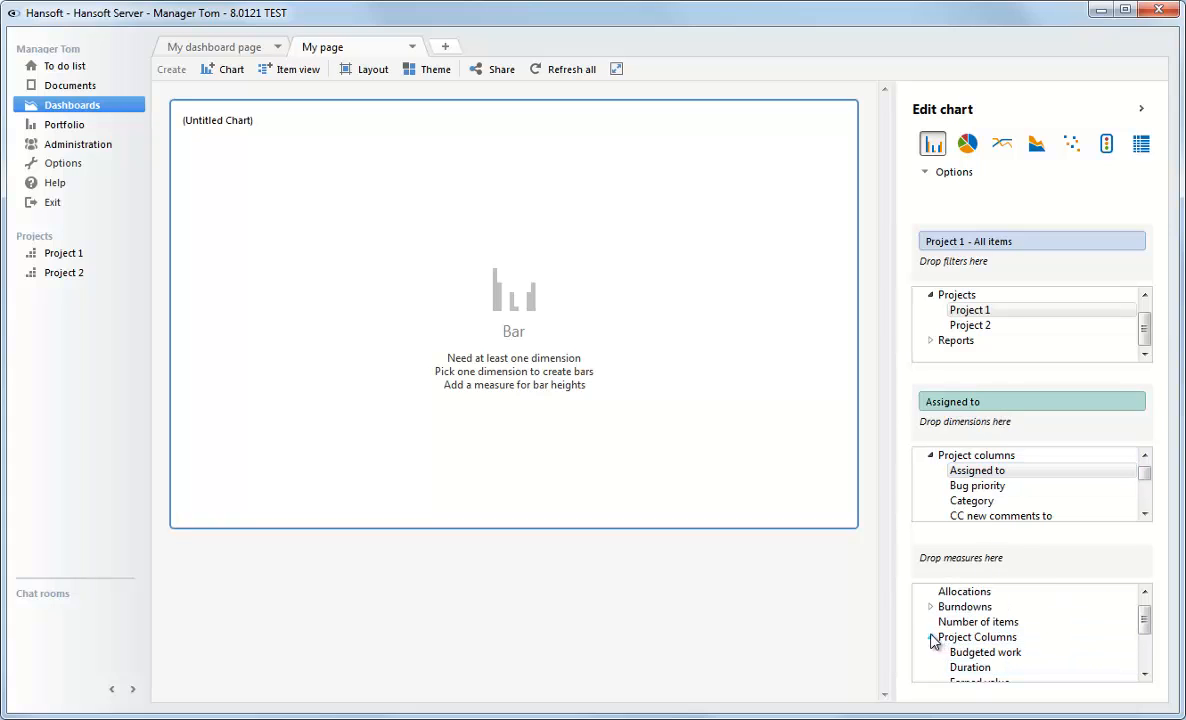
scroll(down, 3)
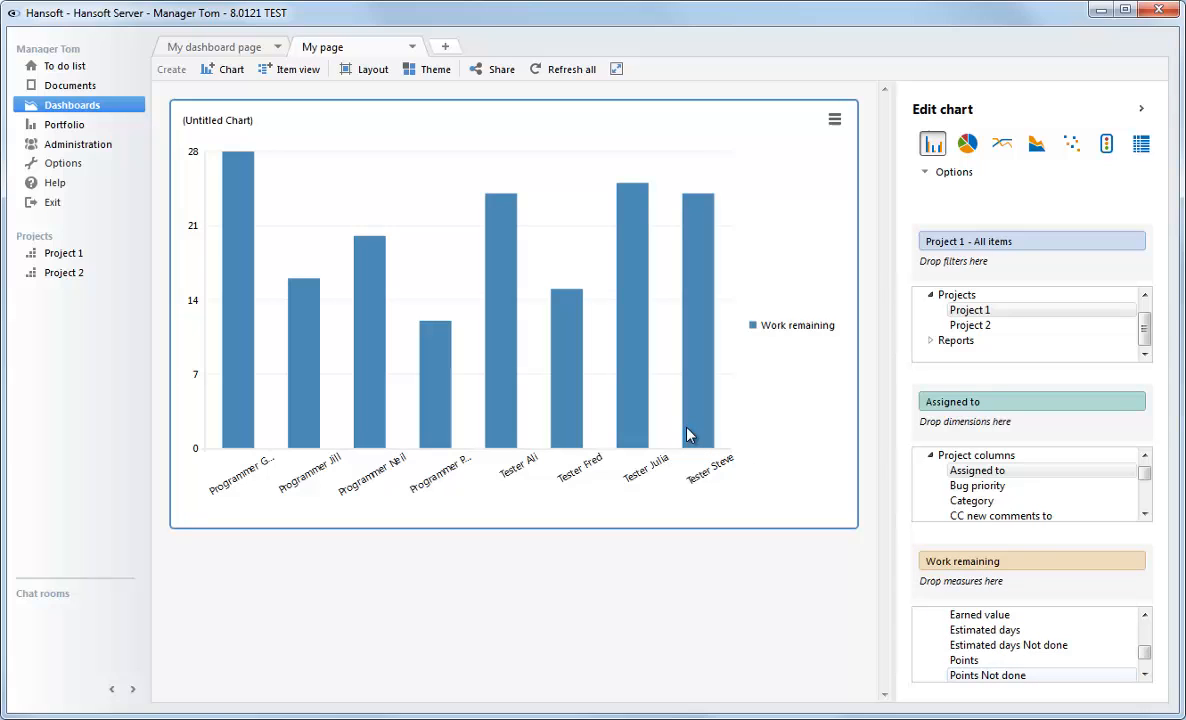
mouse_move(248, 125)
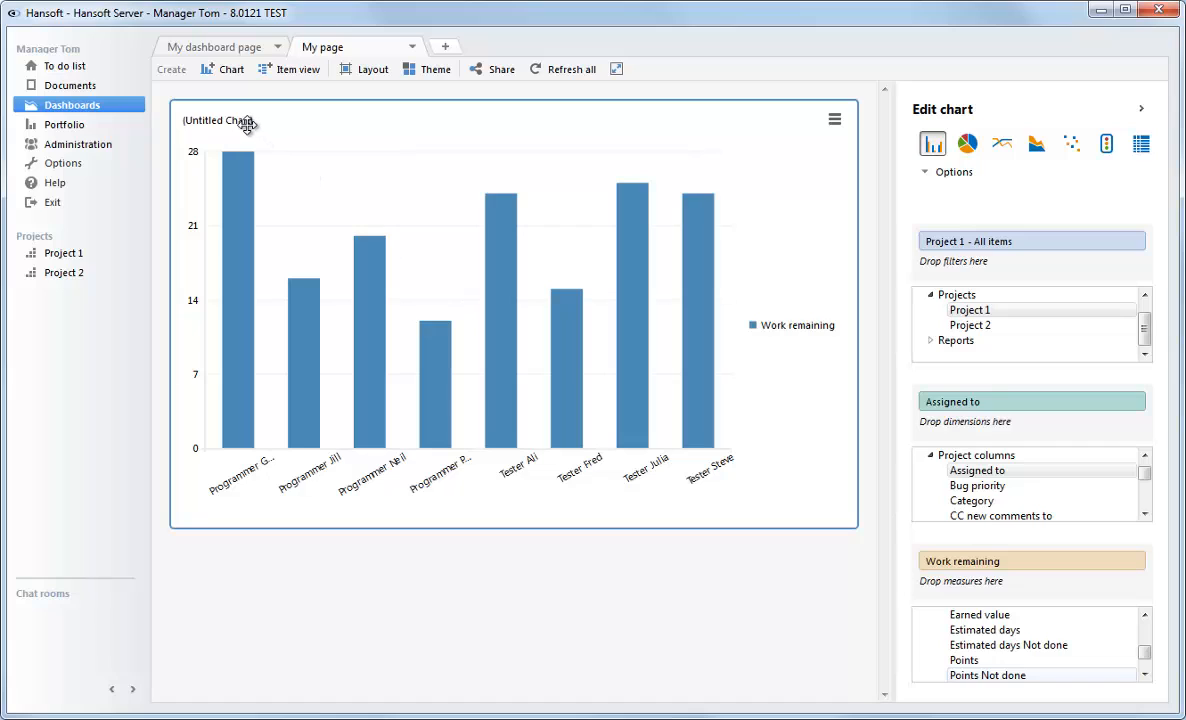
- Rename the chart title to 'Work remaining'
double_click(221, 120)
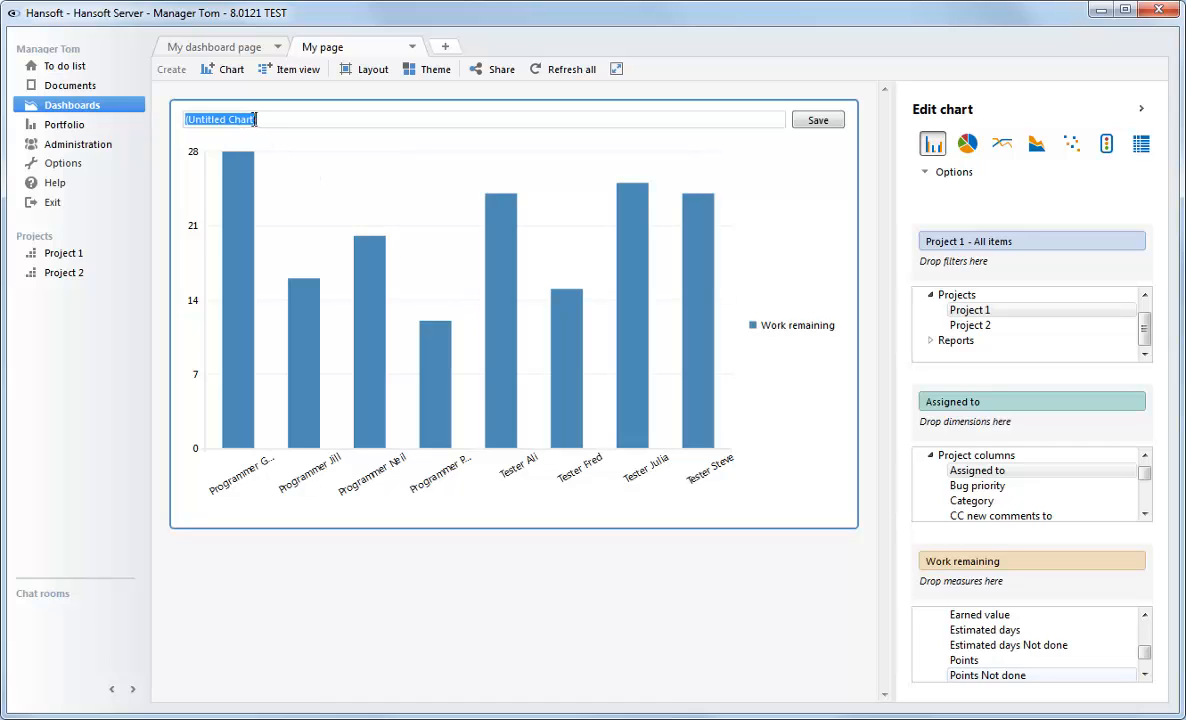
text(Work r)
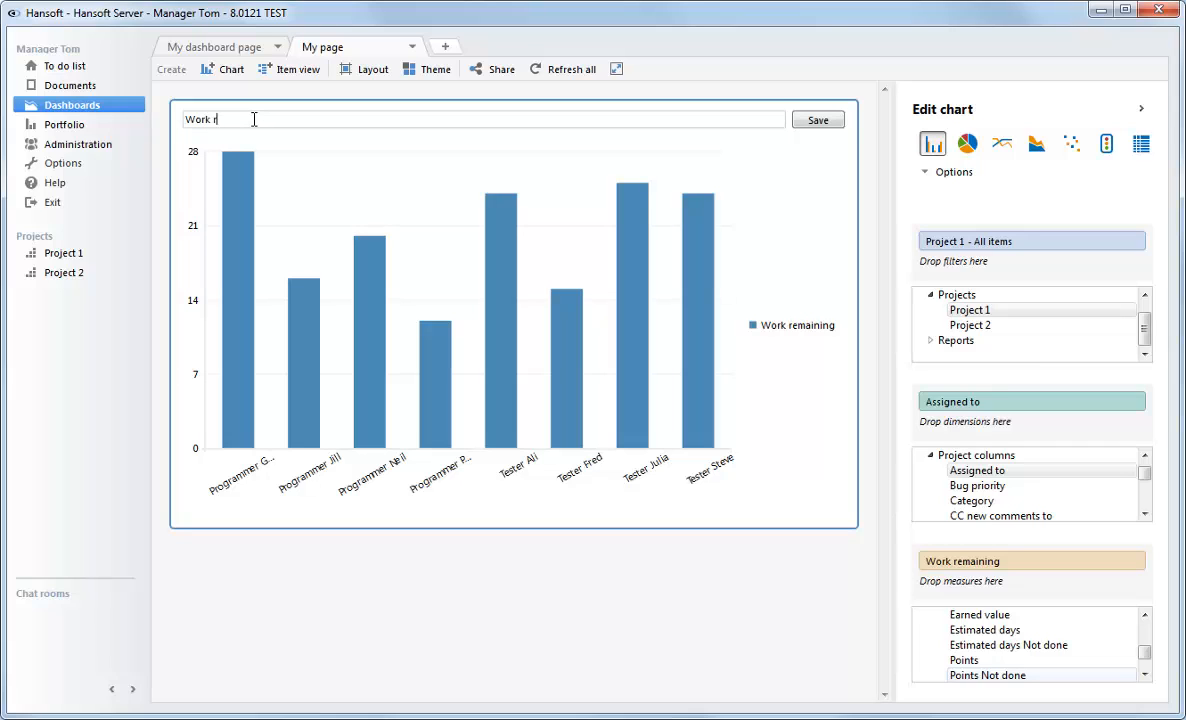
text(emaining)
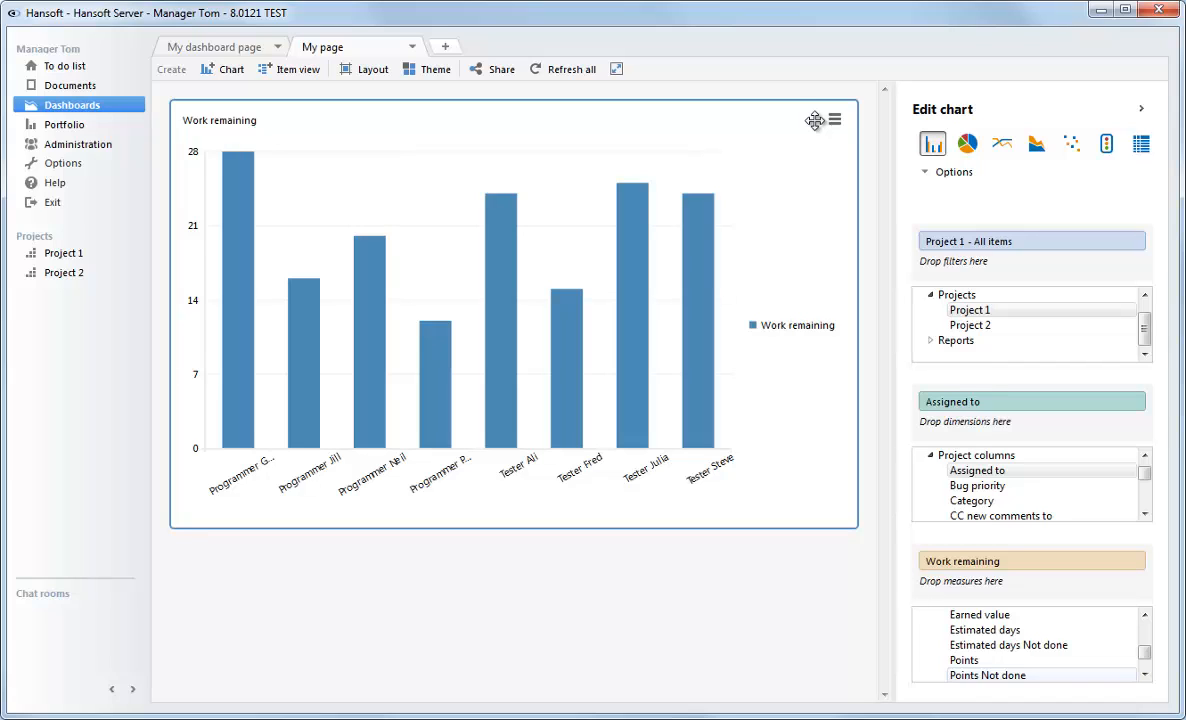
mouse_move(700, 110)
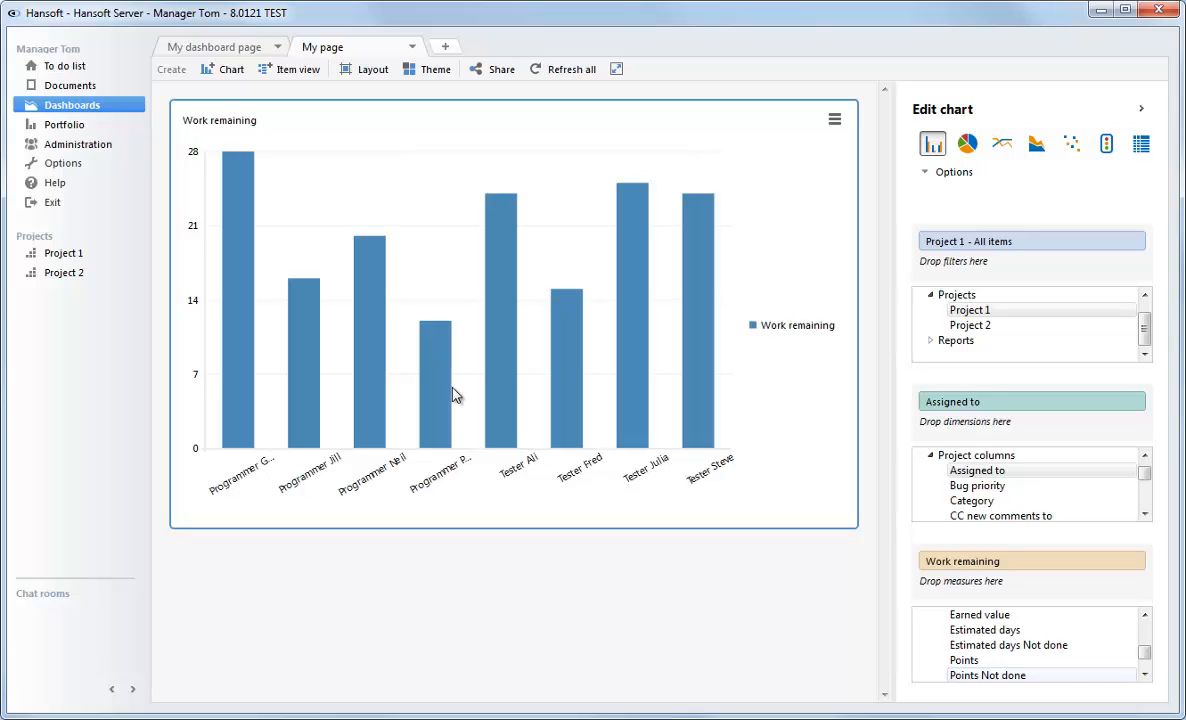
mouse_move(640, 430)
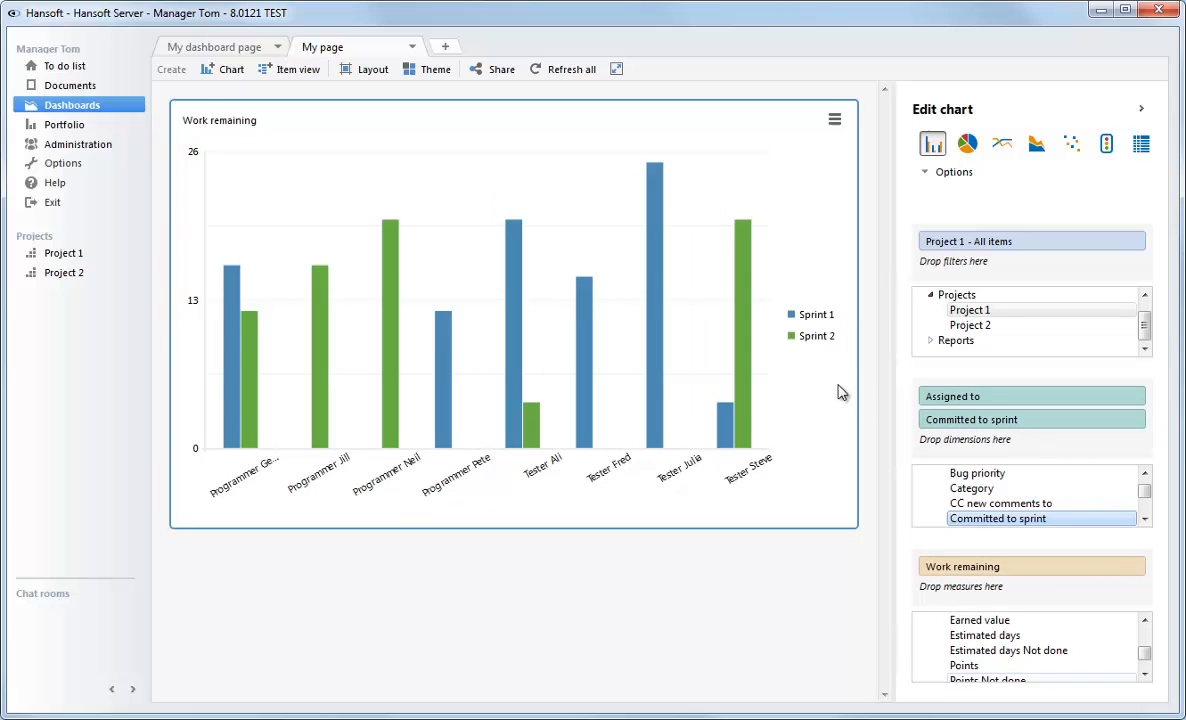
mouse_move(563, 390)
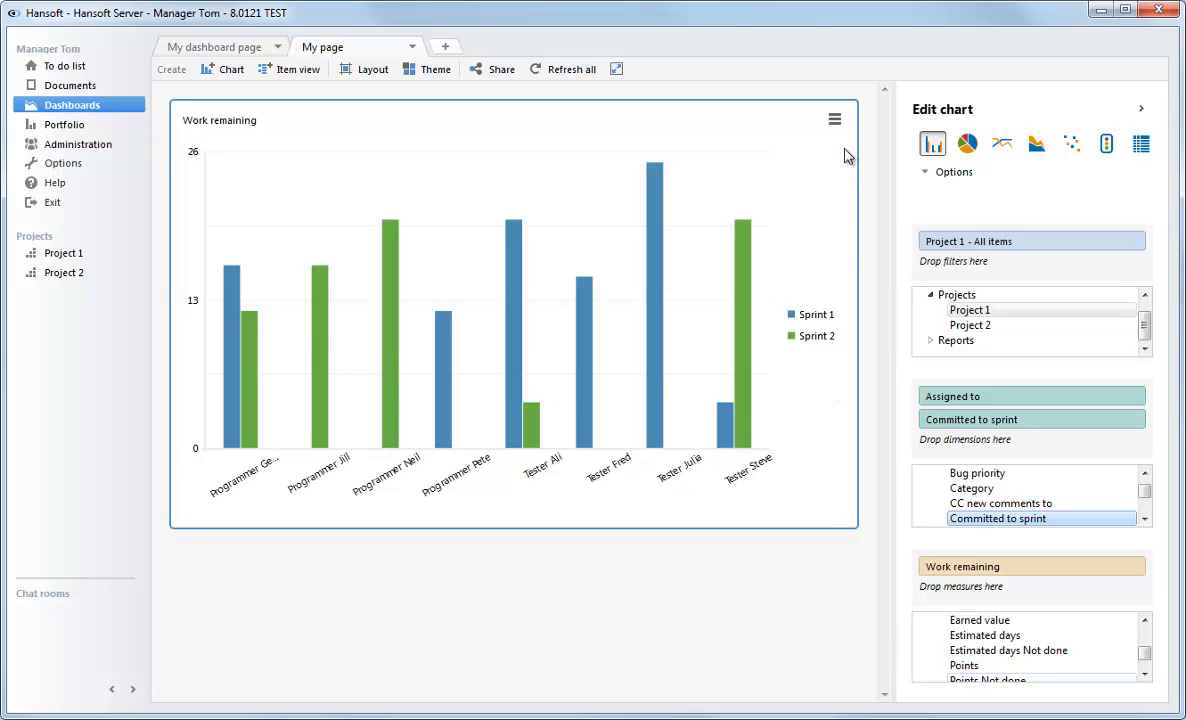
- Switch the Work remaining chart to Group stacked from its menu
click(834, 119)
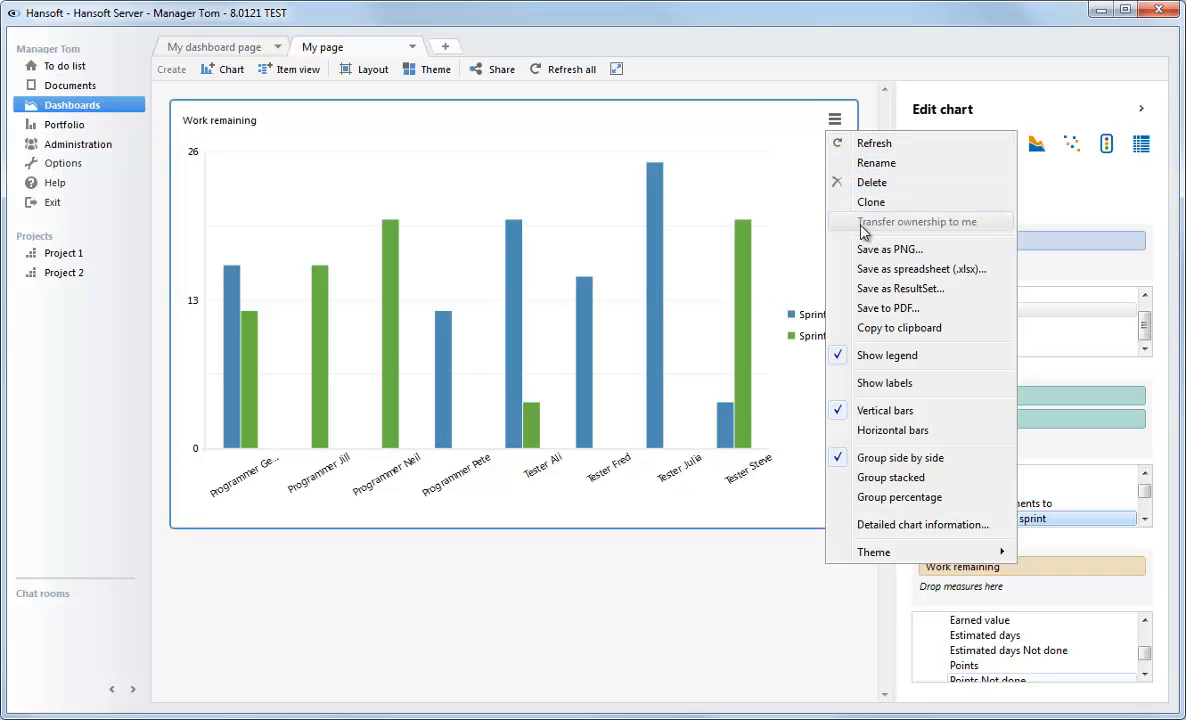
click(890, 477)
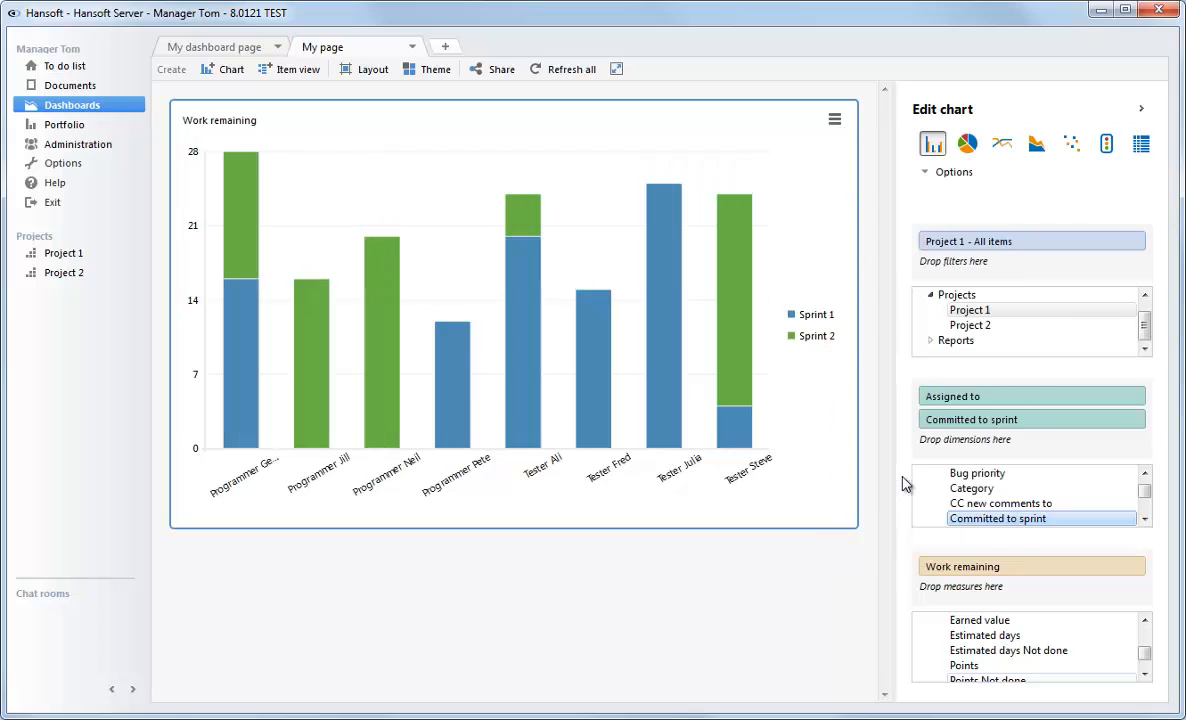
mouse_move(492, 330)
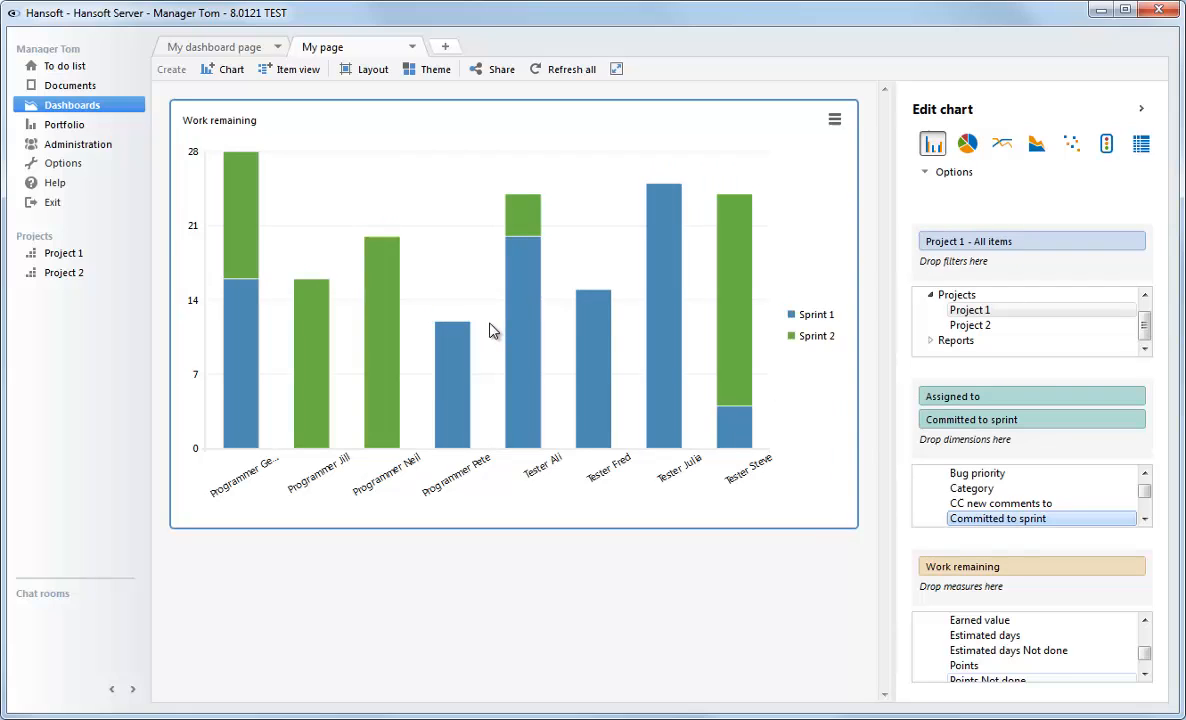
mouse_move(757, 340)
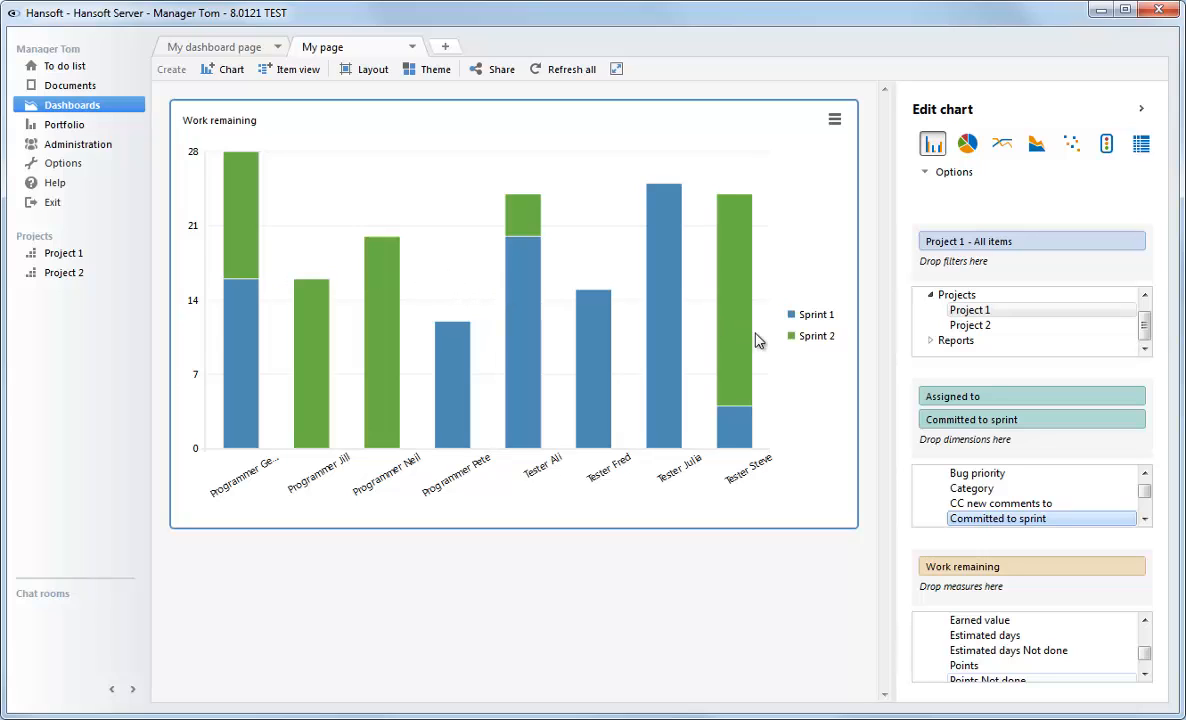
mouse_move(831, 276)
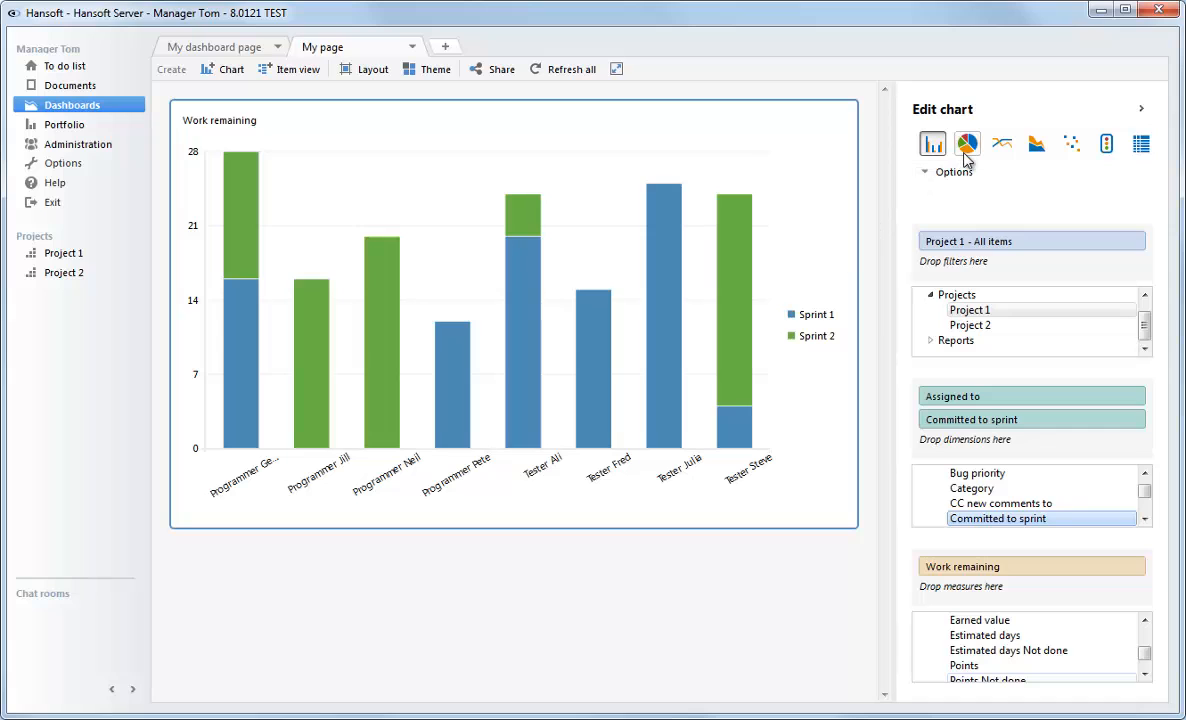
- Change the Work remaining chart type to pie
click(966, 143)
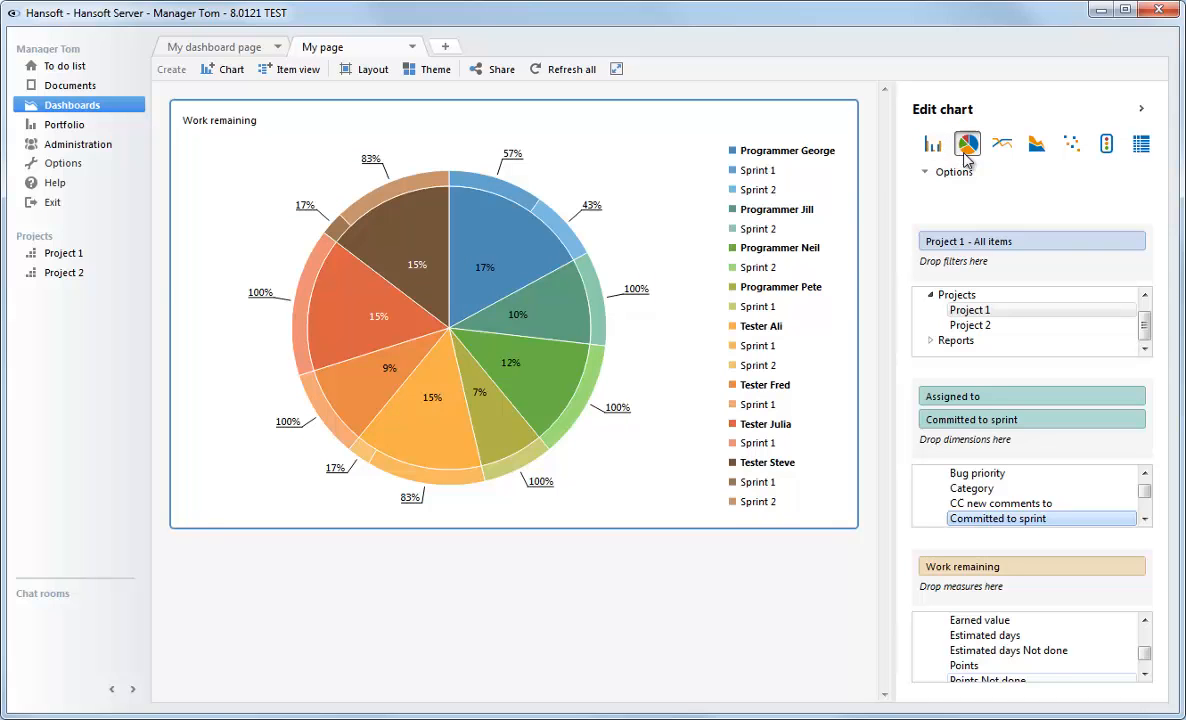
mouse_move(673, 243)
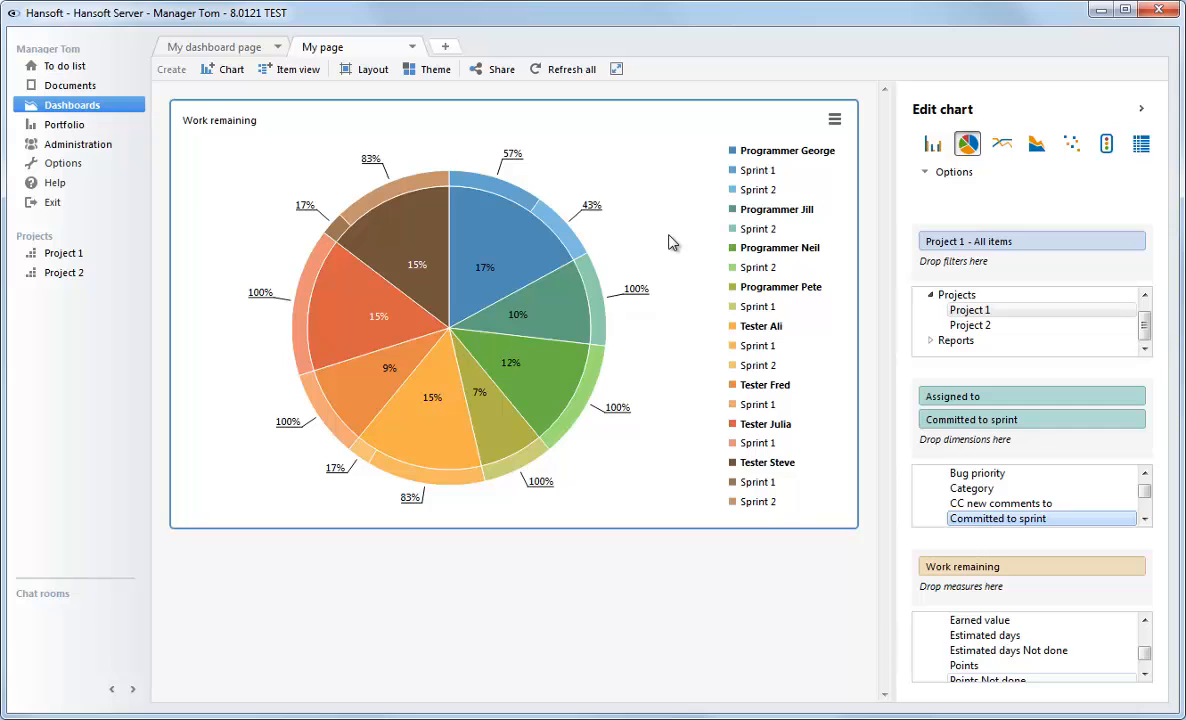
mouse_move(658, 247)
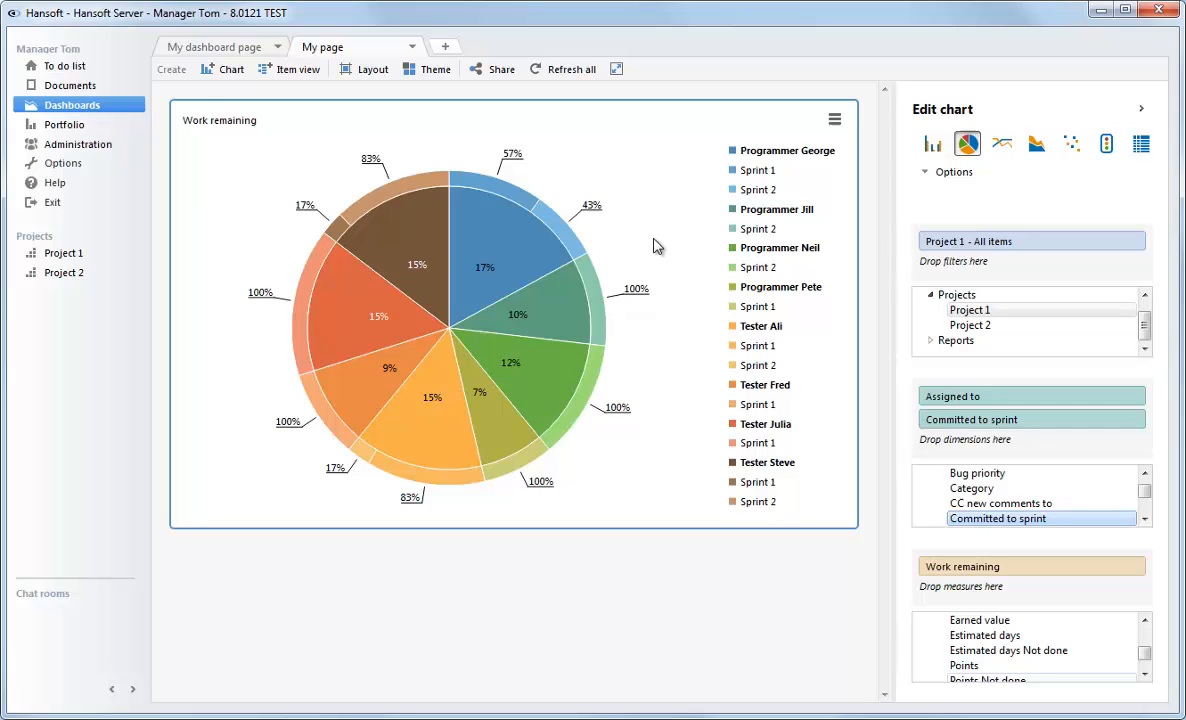
- Open Project 1's product backlog and choose Create dashboard chart for Feature 1
click(63, 252)
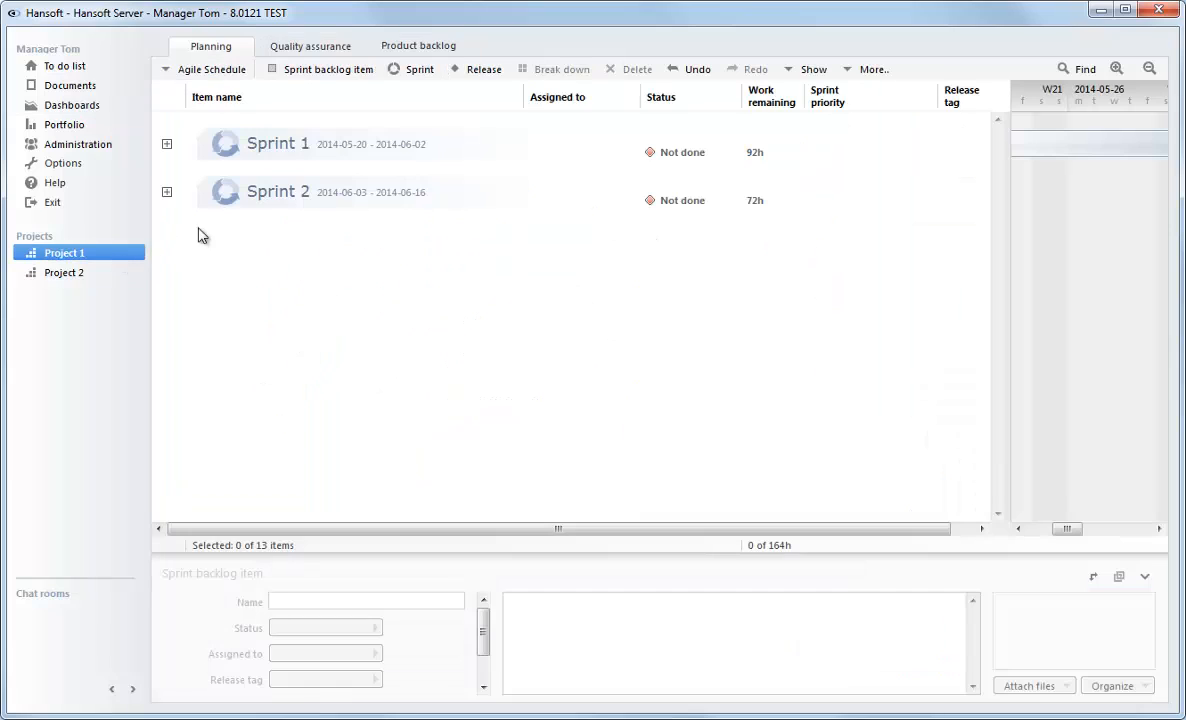
click(417, 45)
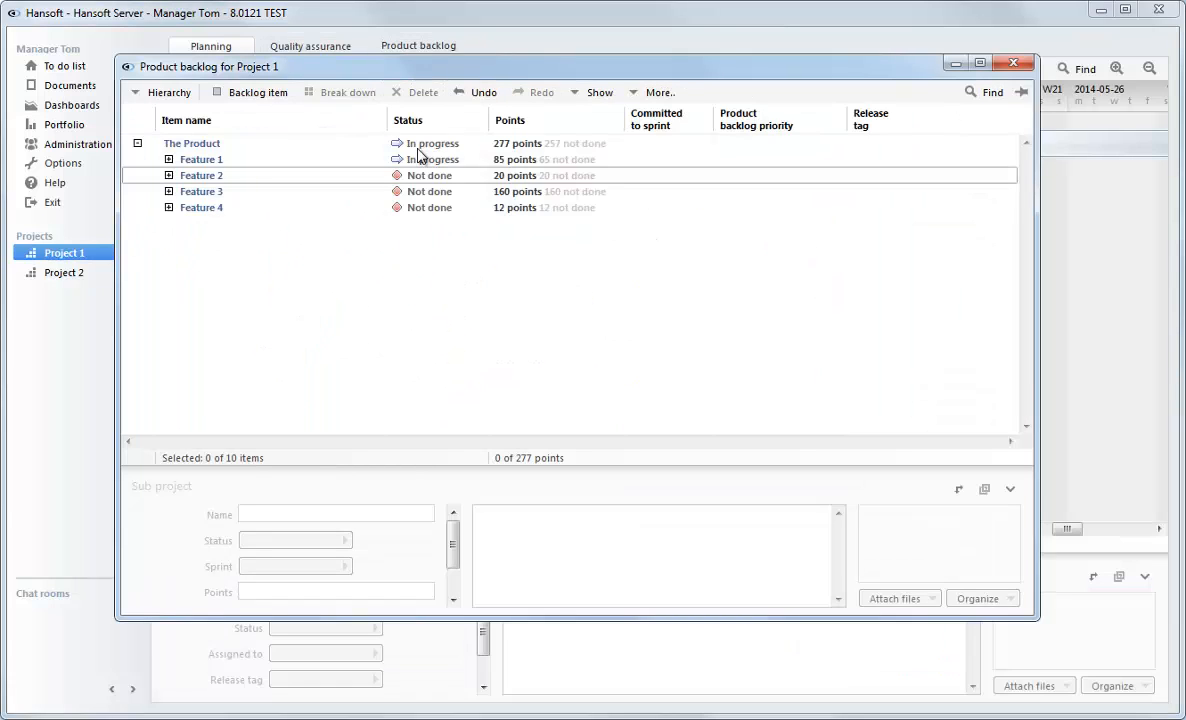
click(201, 159)
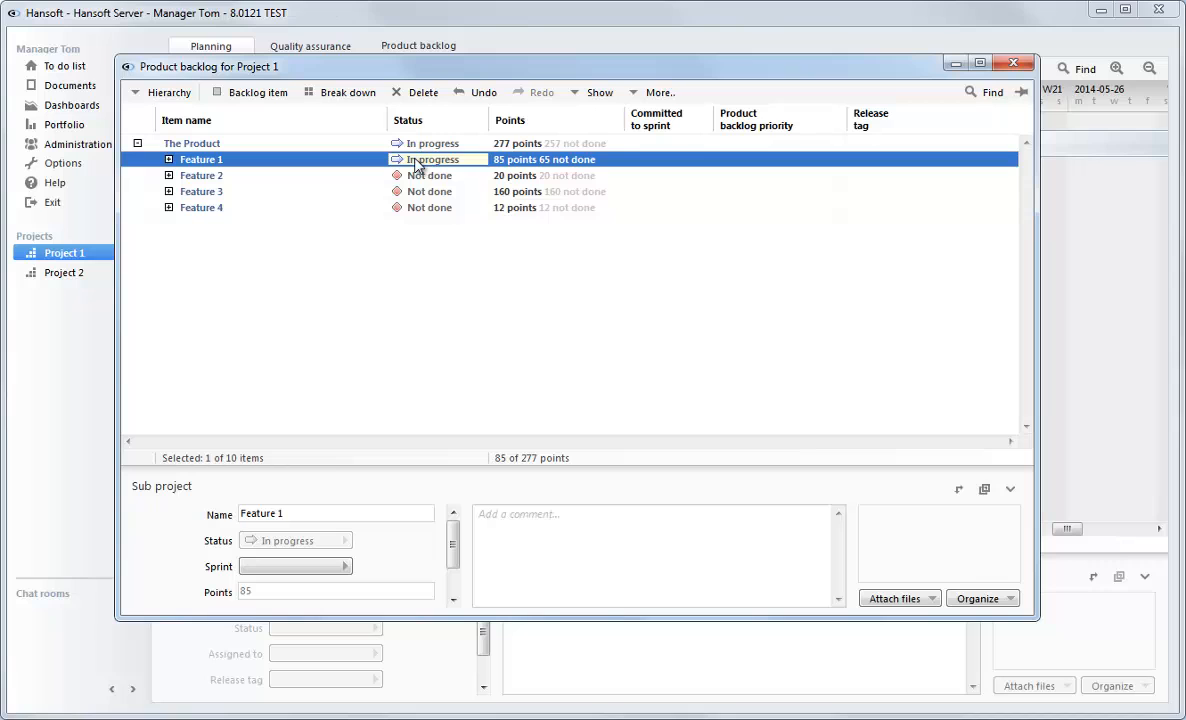
right_click(201, 159)
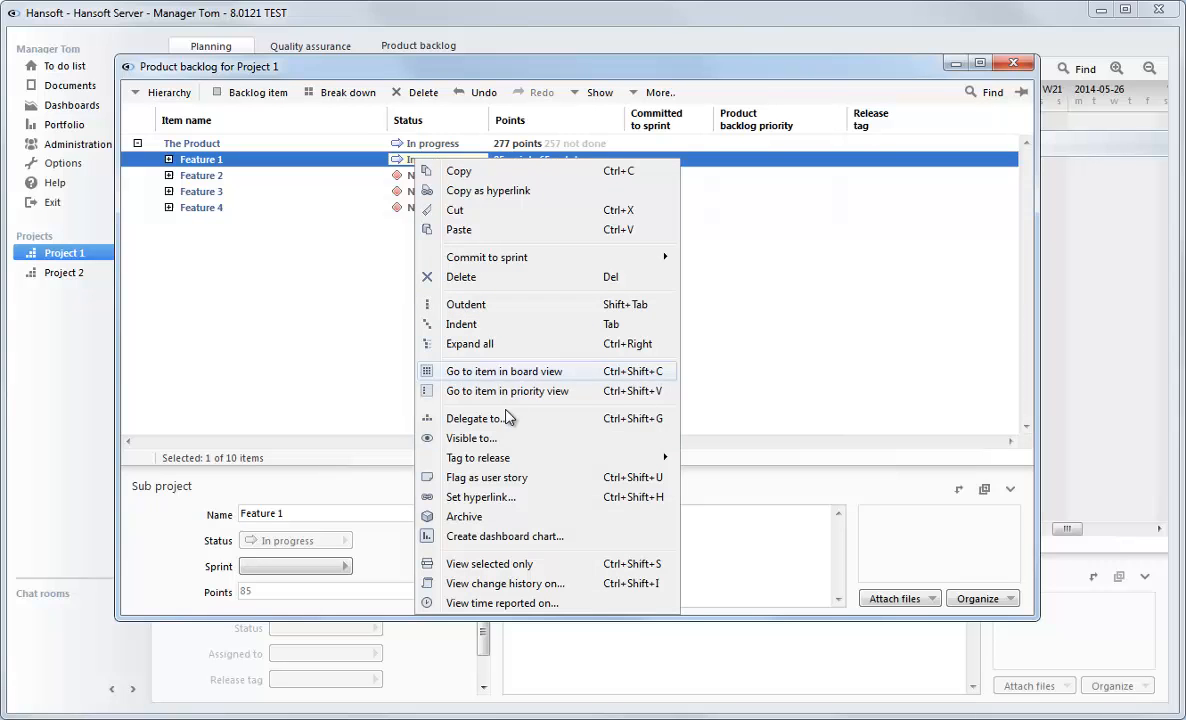
click(504, 537)
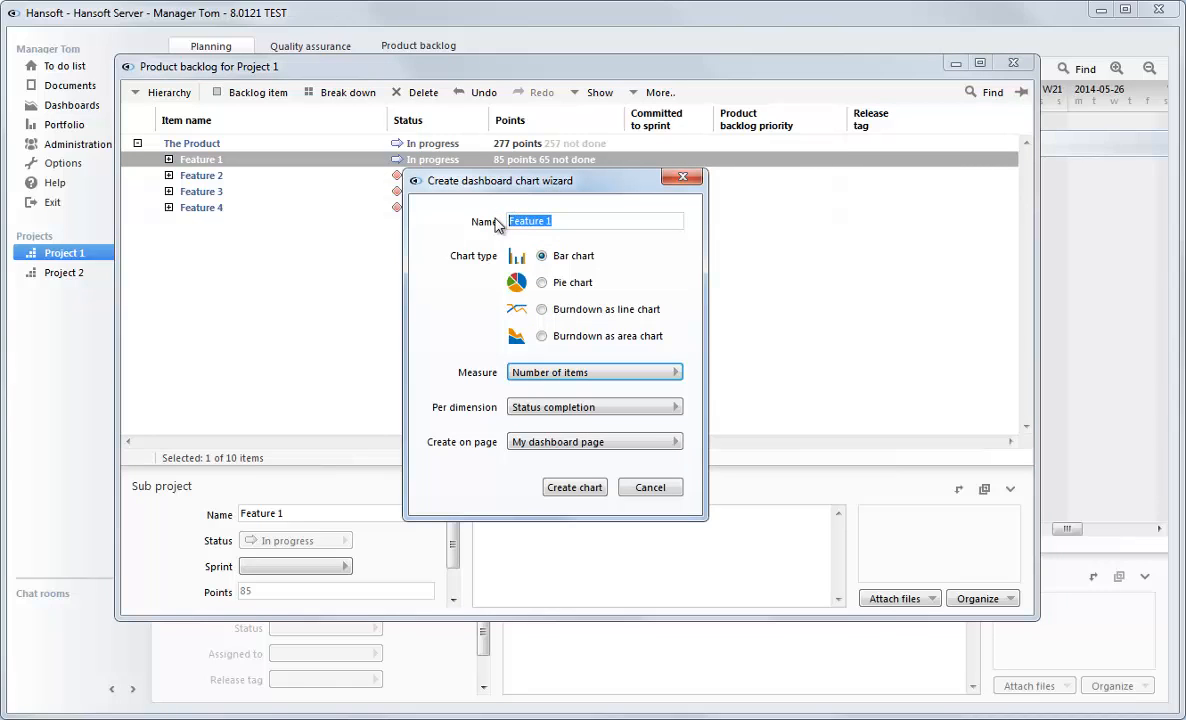
- Create a 'Feature 1 - Scope Left' burndown line chart on My page
click(595, 221)
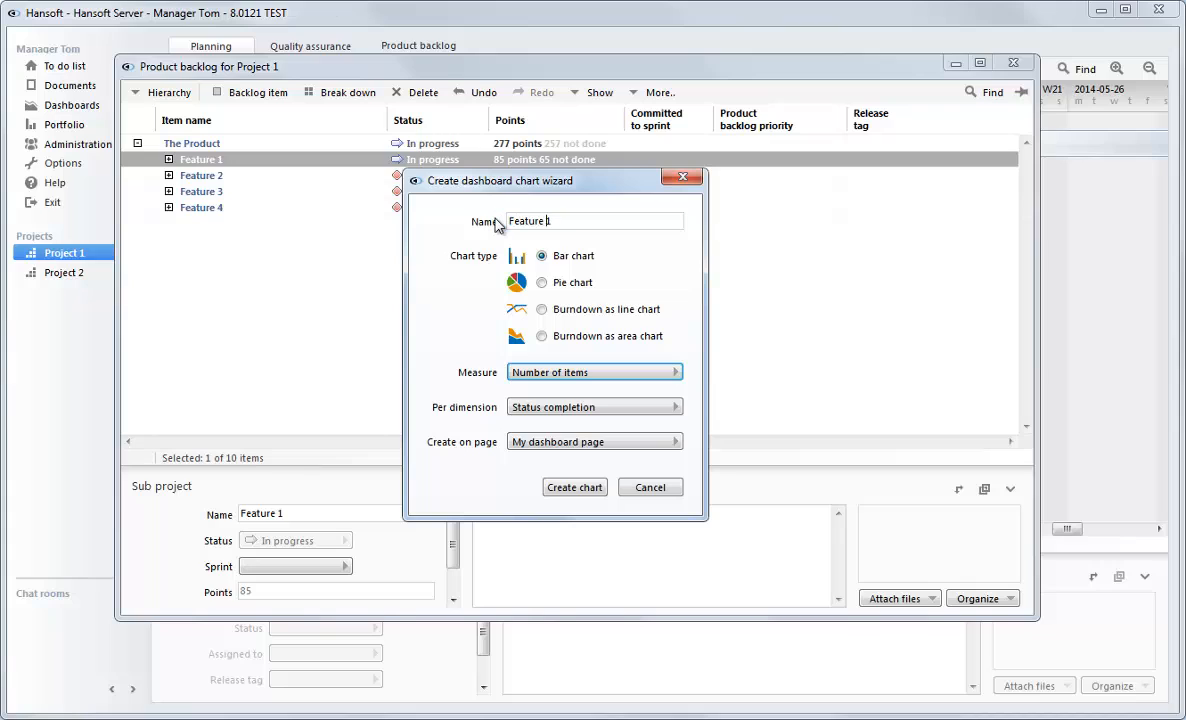
text(- Sc)
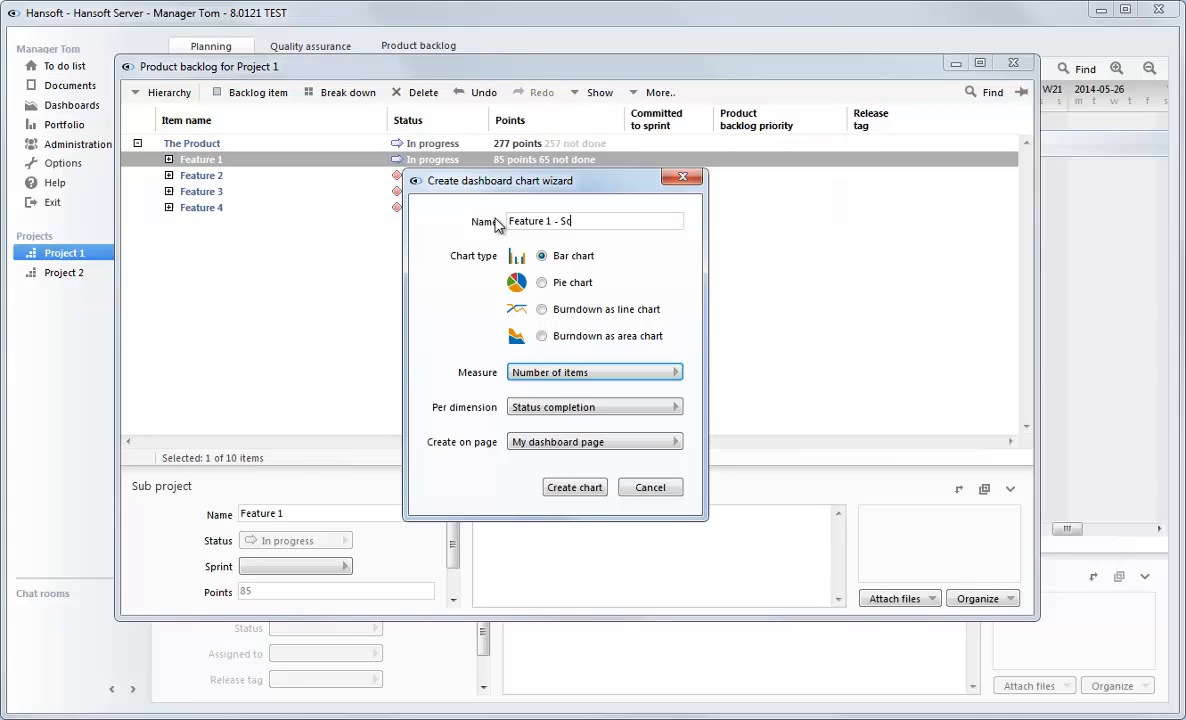
text(ope Left)
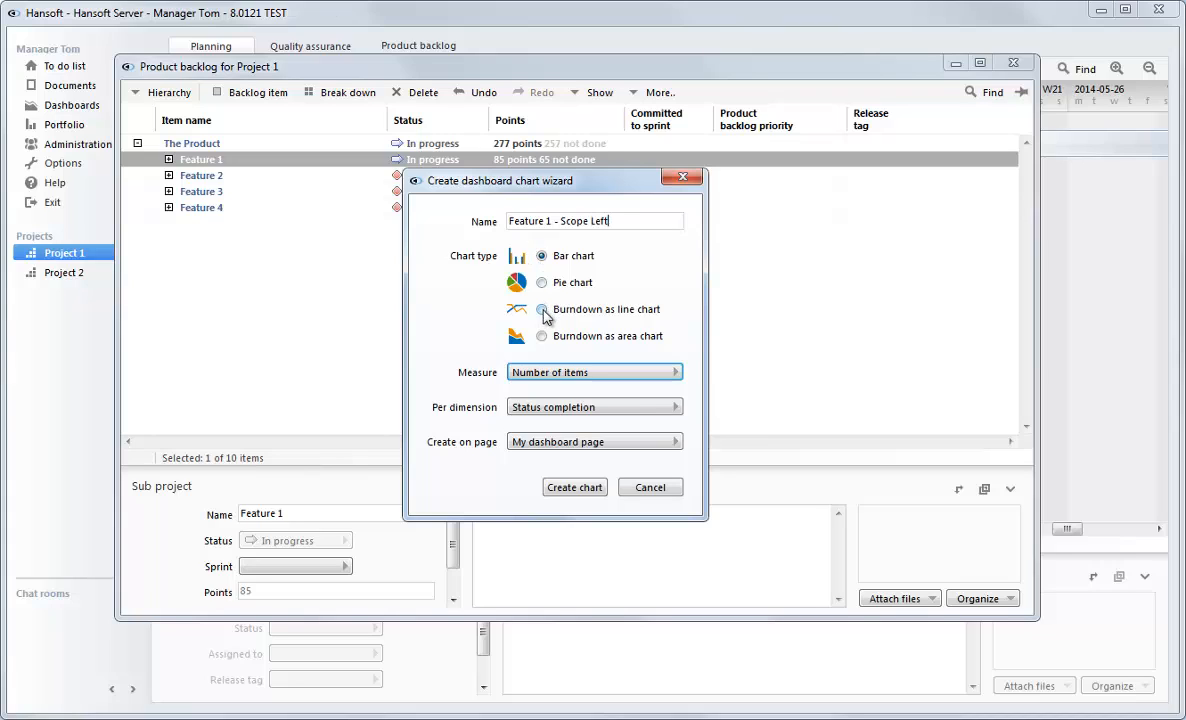
click(542, 309)
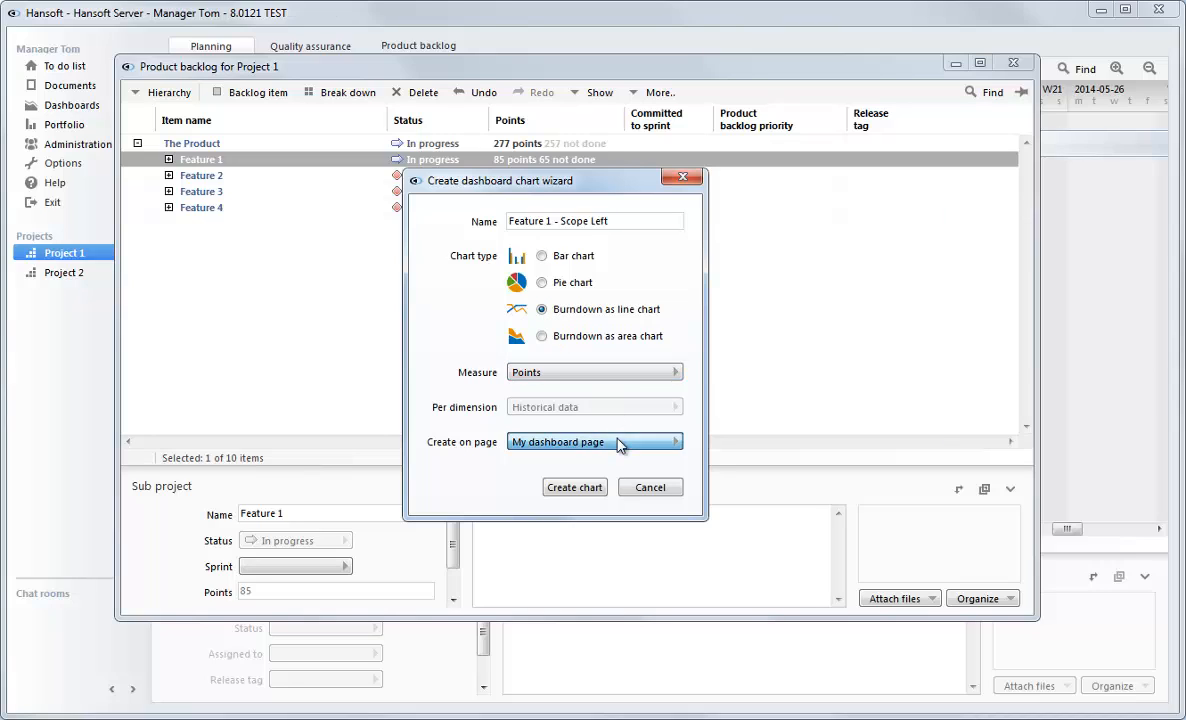
click(595, 441)
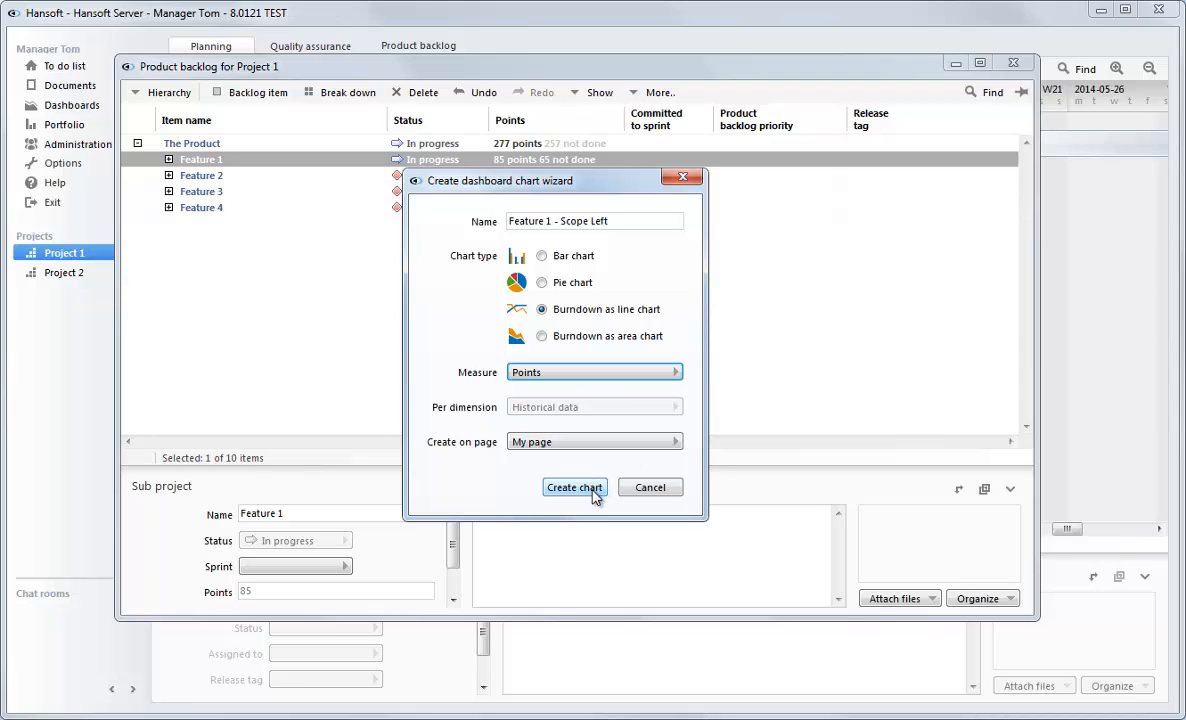
click(574, 487)
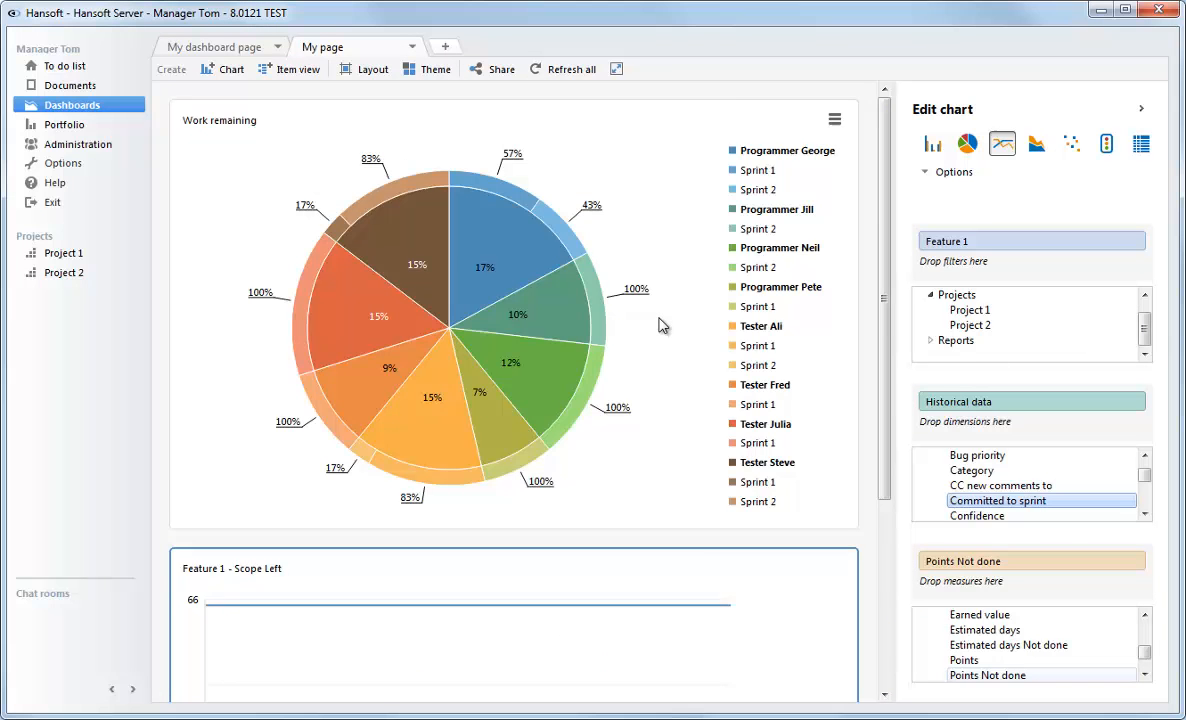
- Scroll down My page to show the Feature 1 - Scope Left chart
scroll(down, 3)
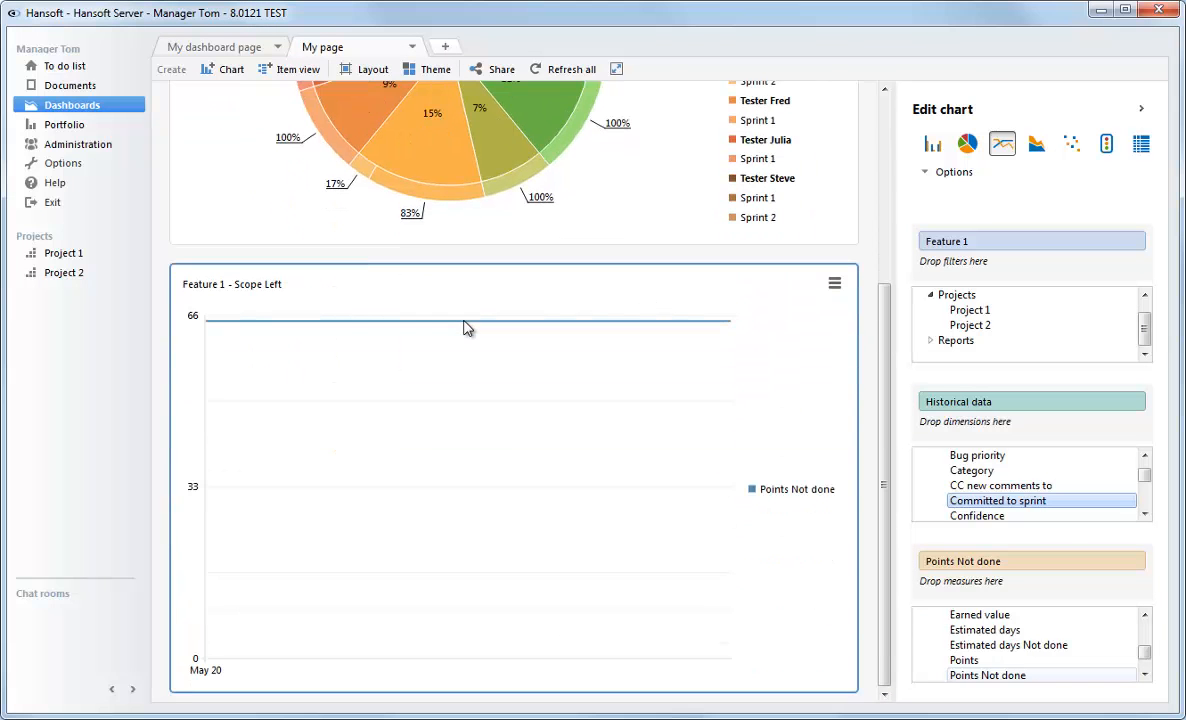
mouse_move(223, 338)
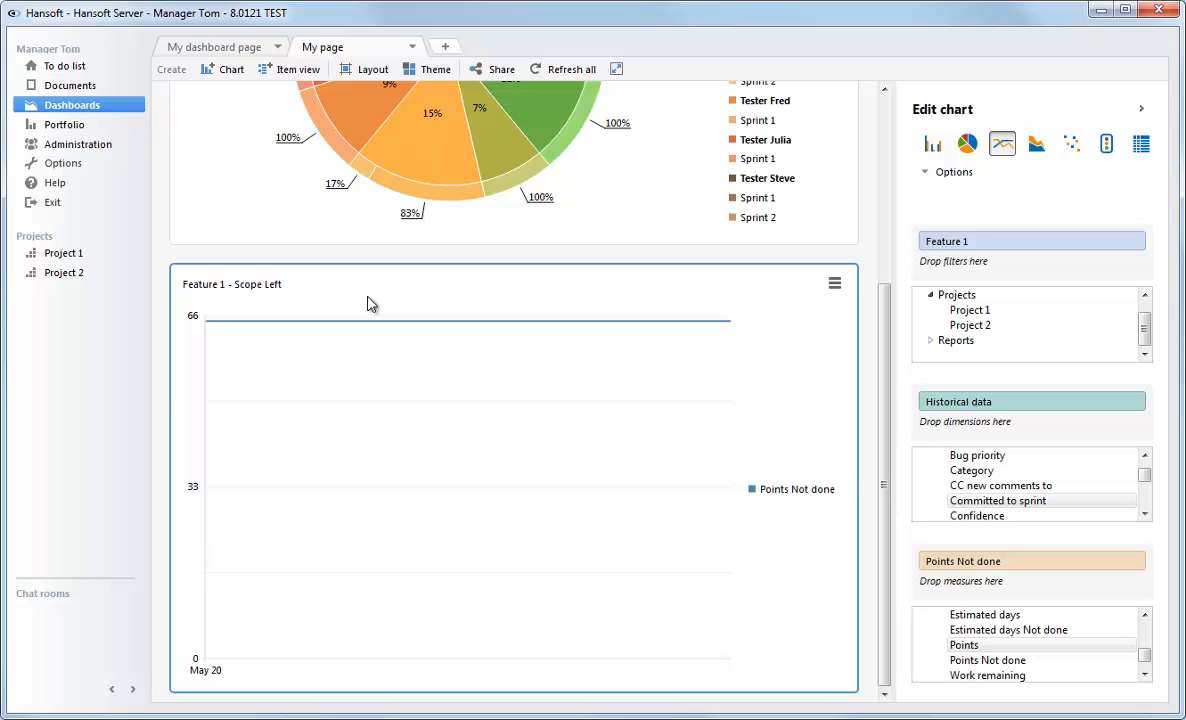
- Add the Points measure to the Feature 1 - Scope Left chart
click(963, 645)
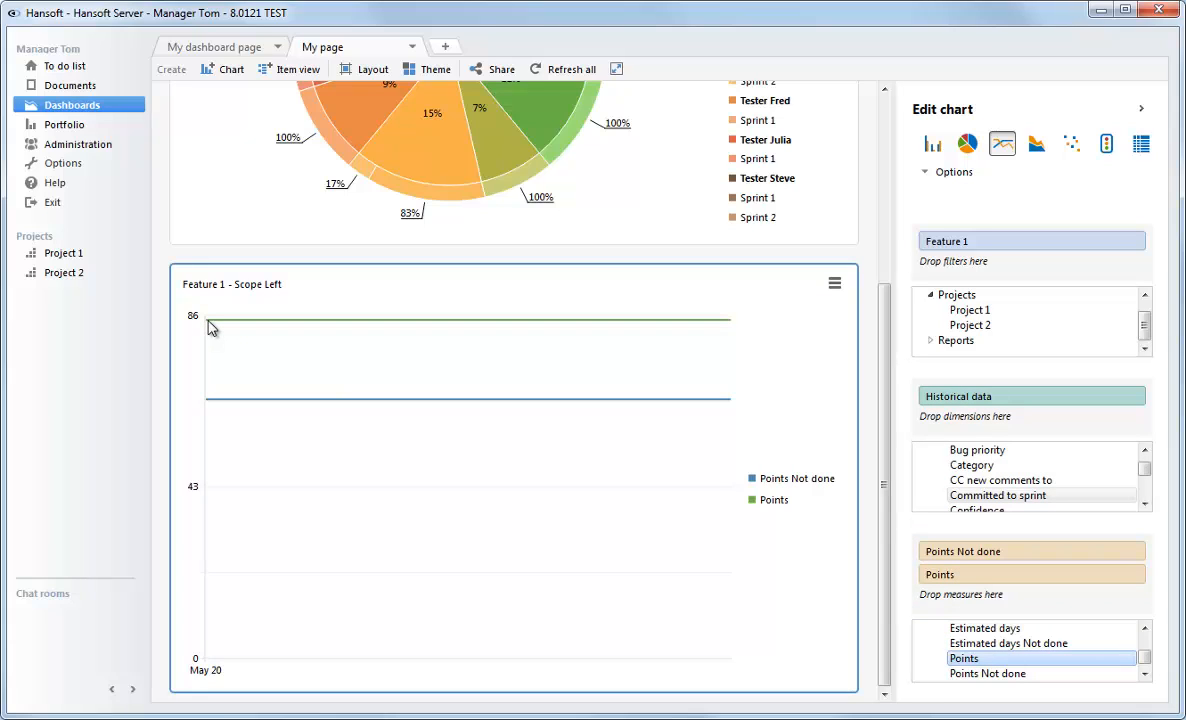
mouse_move(248, 400)
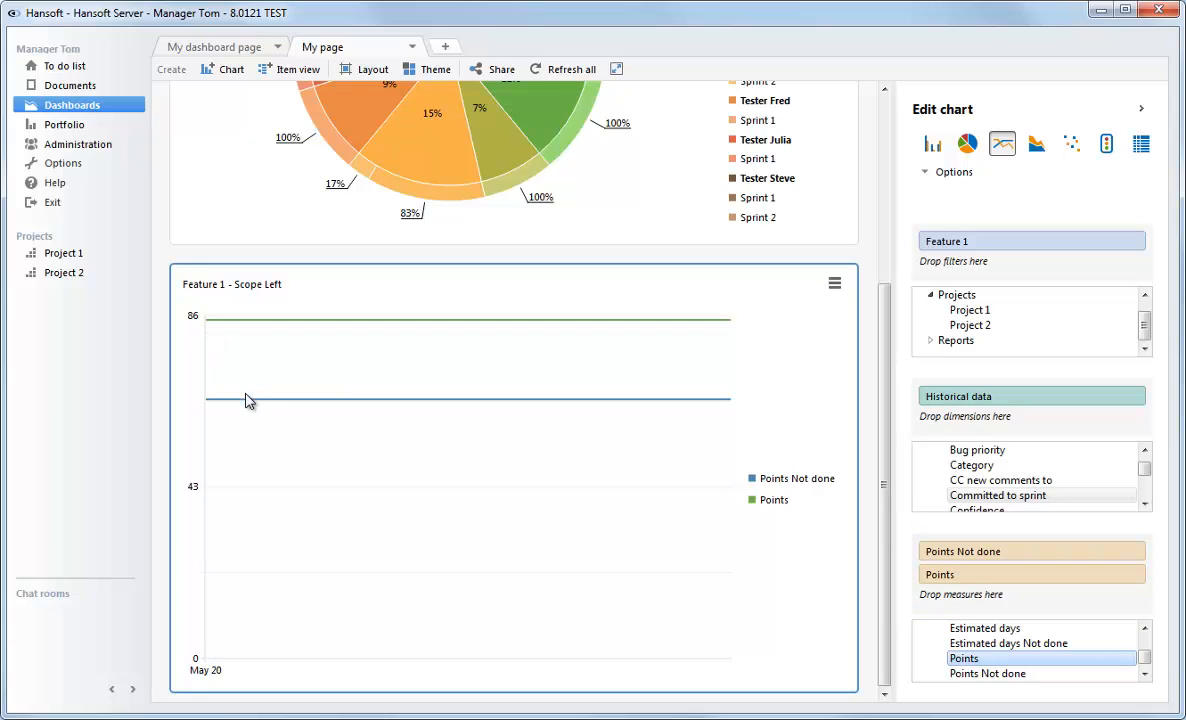
mouse_move(249, 406)
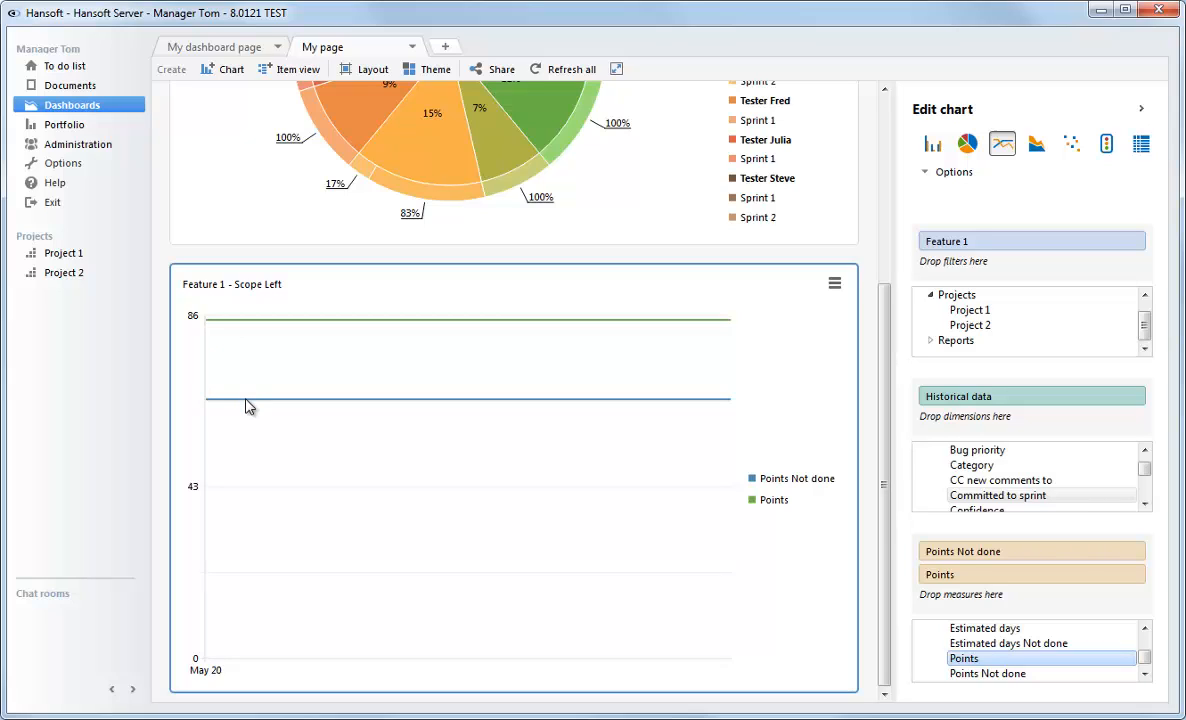